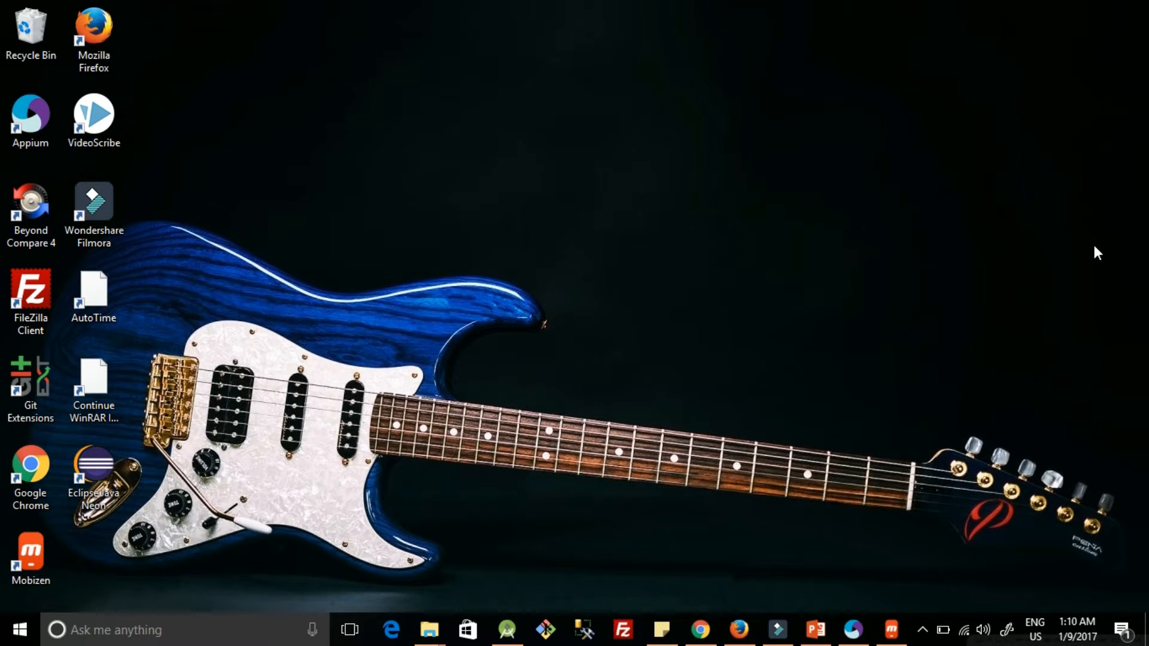
mouse_move(774, 268)
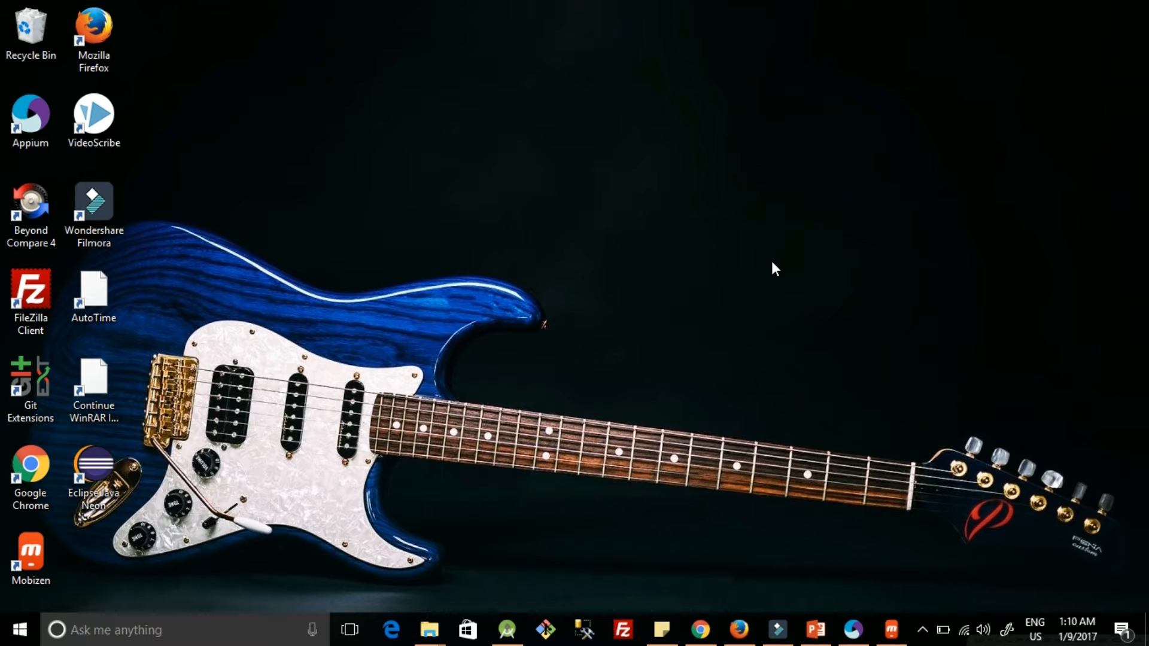
mouse_move(500, 592)
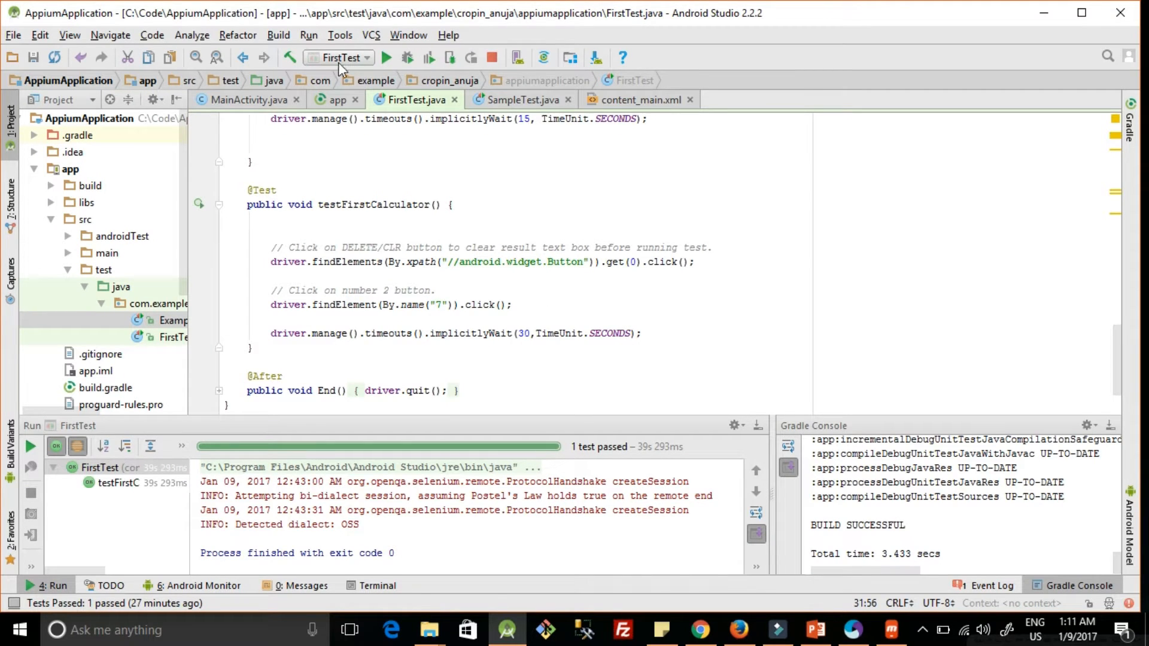
mouse_move(359, 22)
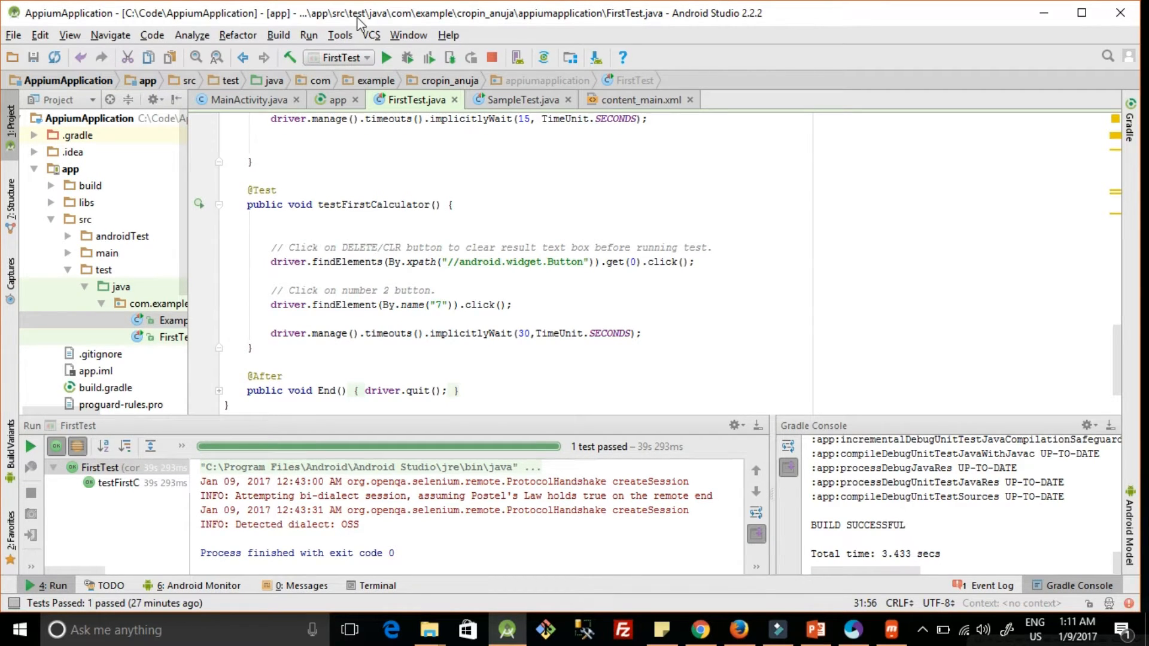
Open the Android SDK Manager from the Tools menu to find the SDK install folder.
left_click(339, 34)
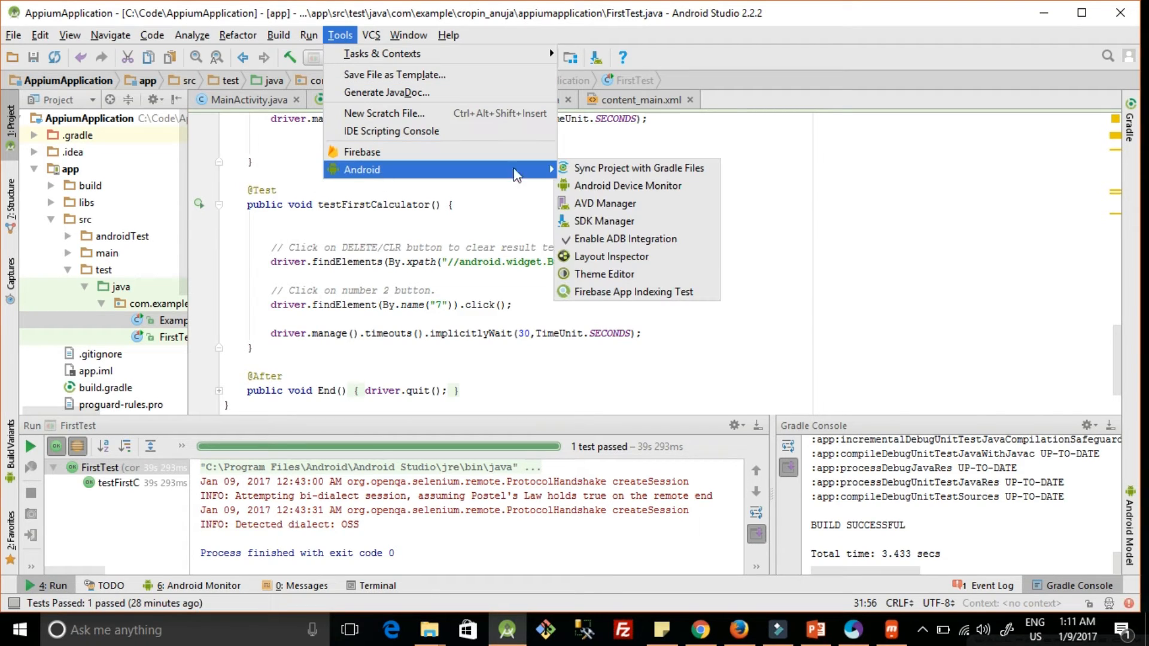
mouse_move(604, 221)
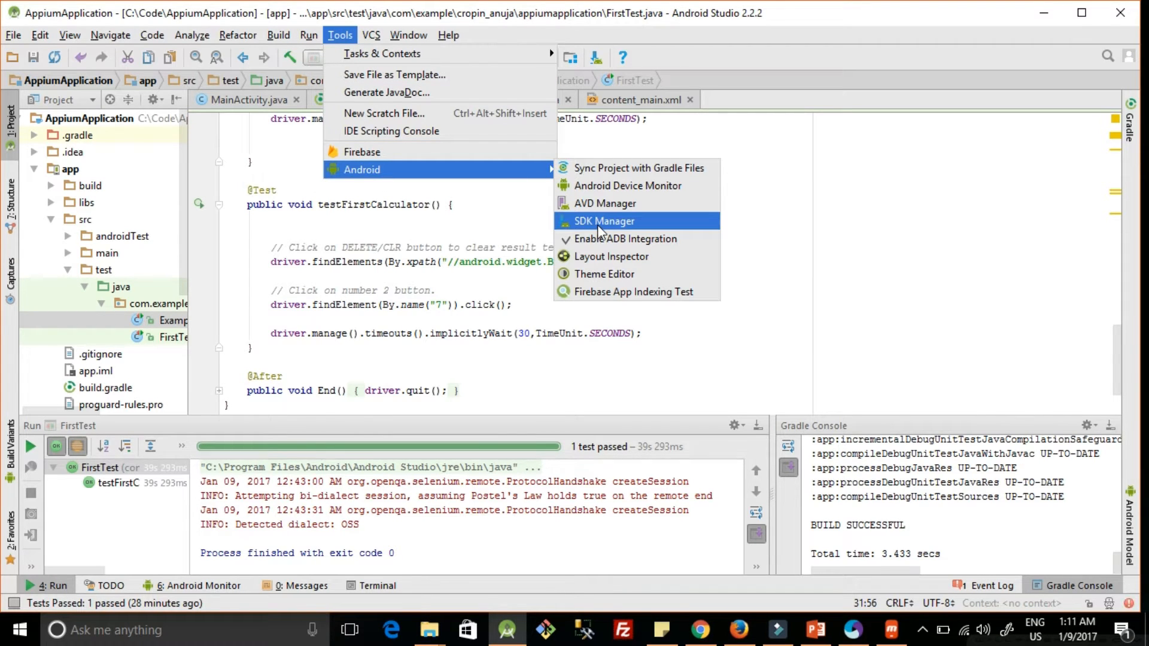
left_click(603, 220)
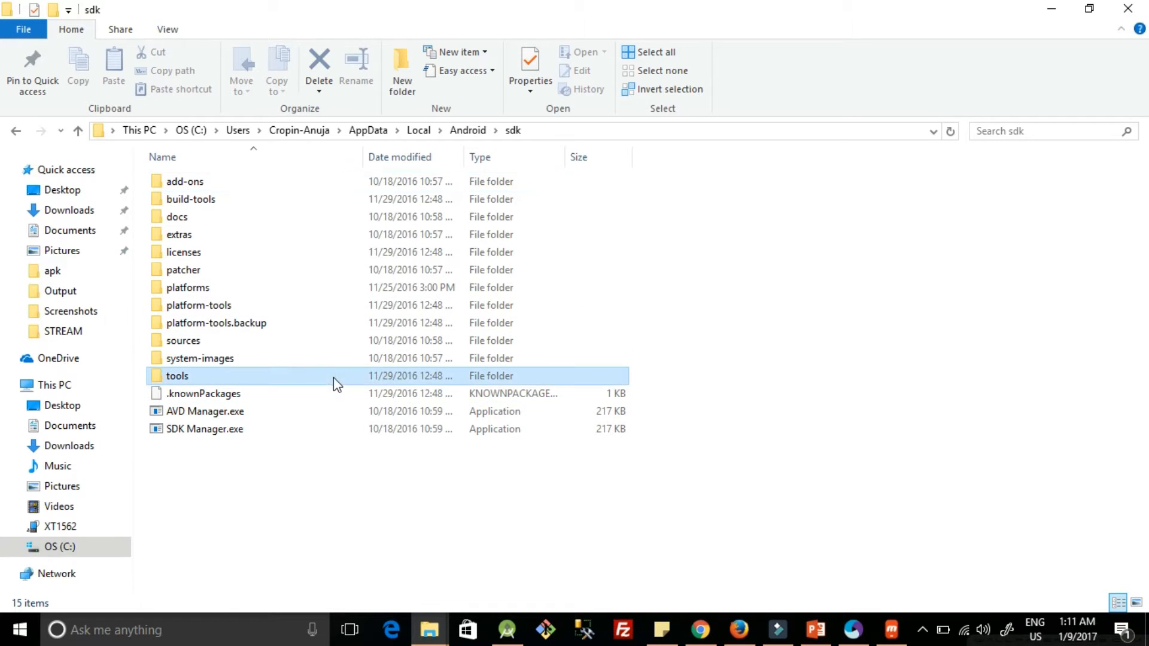
Launch uiautomatorviewer.bat from the Android SDK tools folder.
double_click(176, 376)
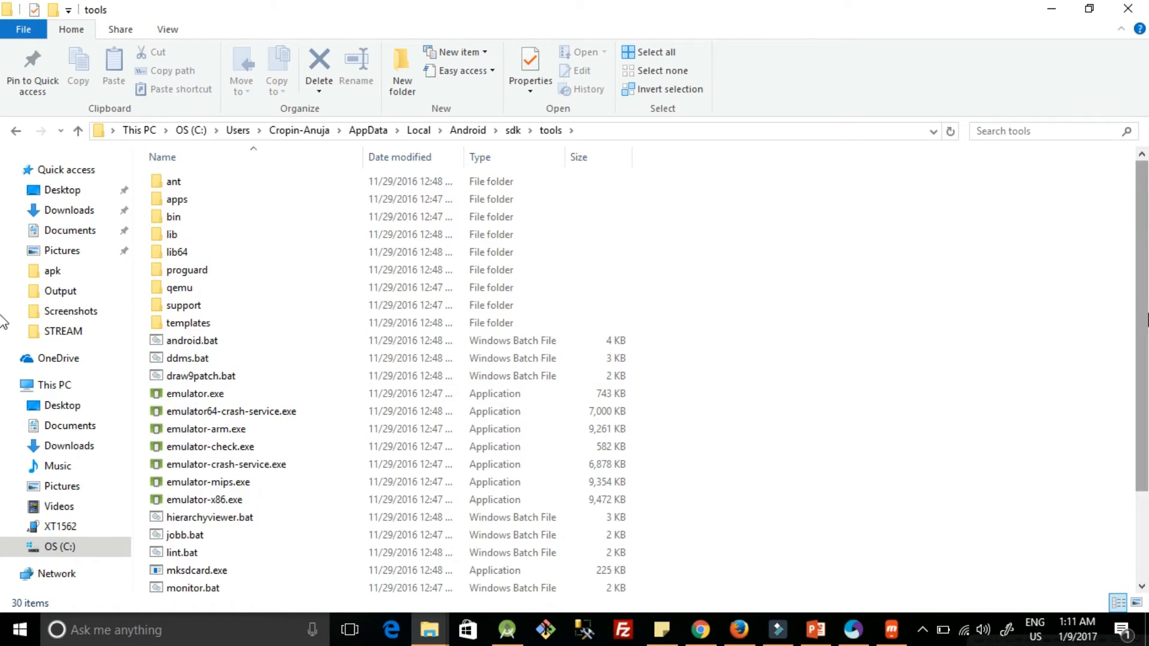
scroll("down", 3)
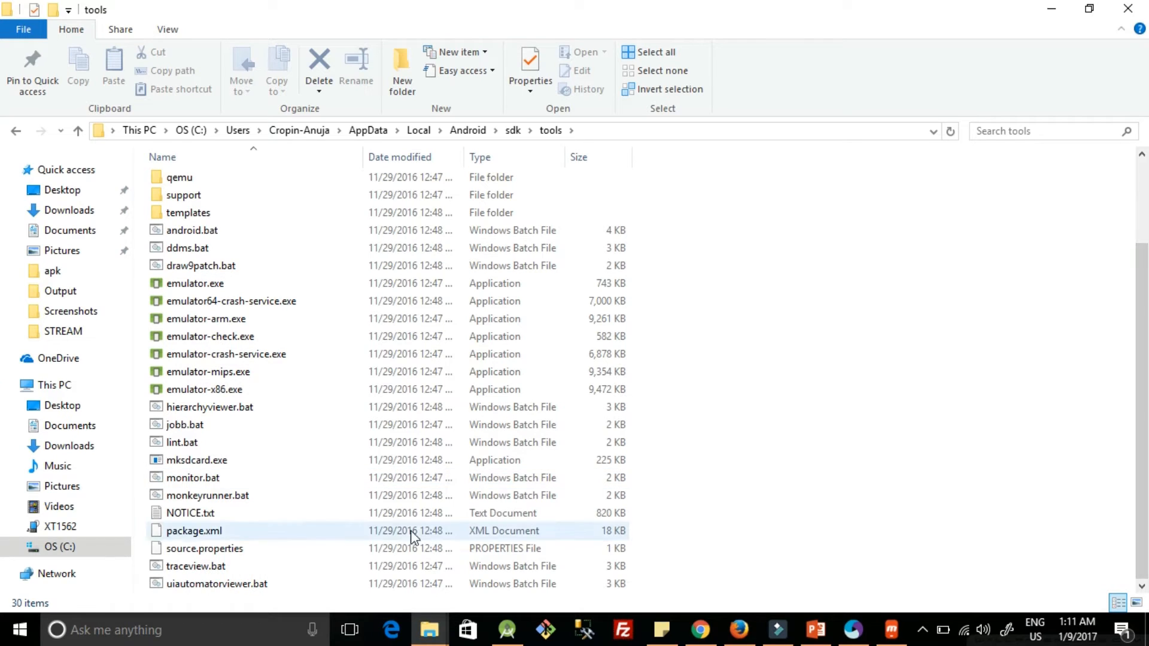
double_click(216, 583)
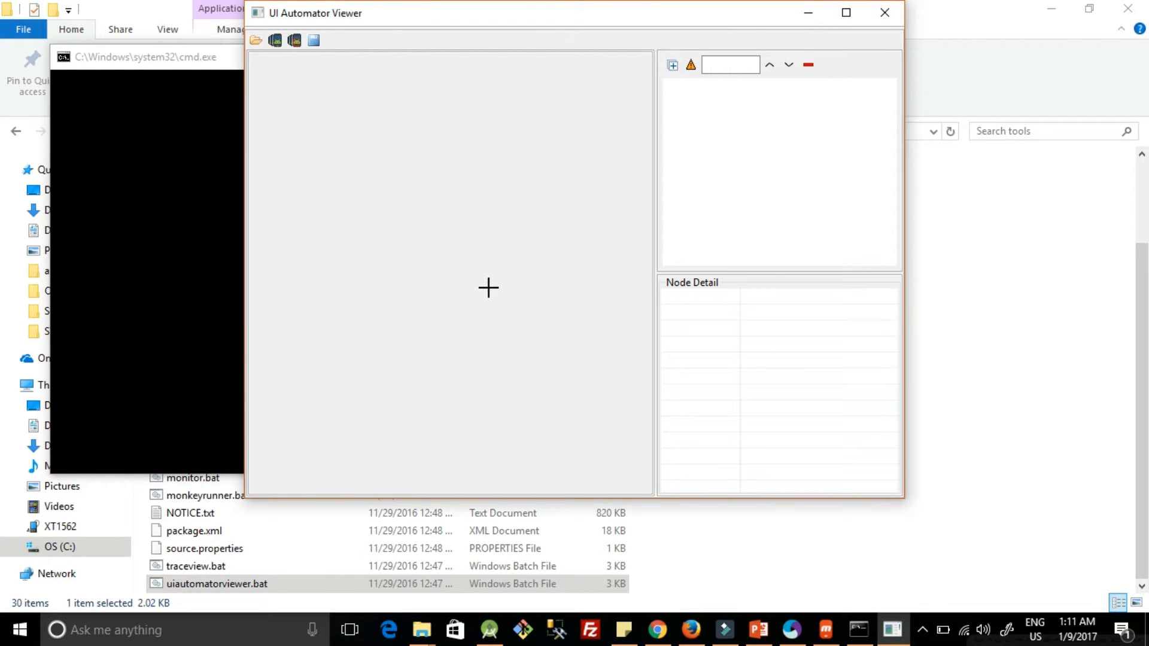
mouse_move(275, 40)
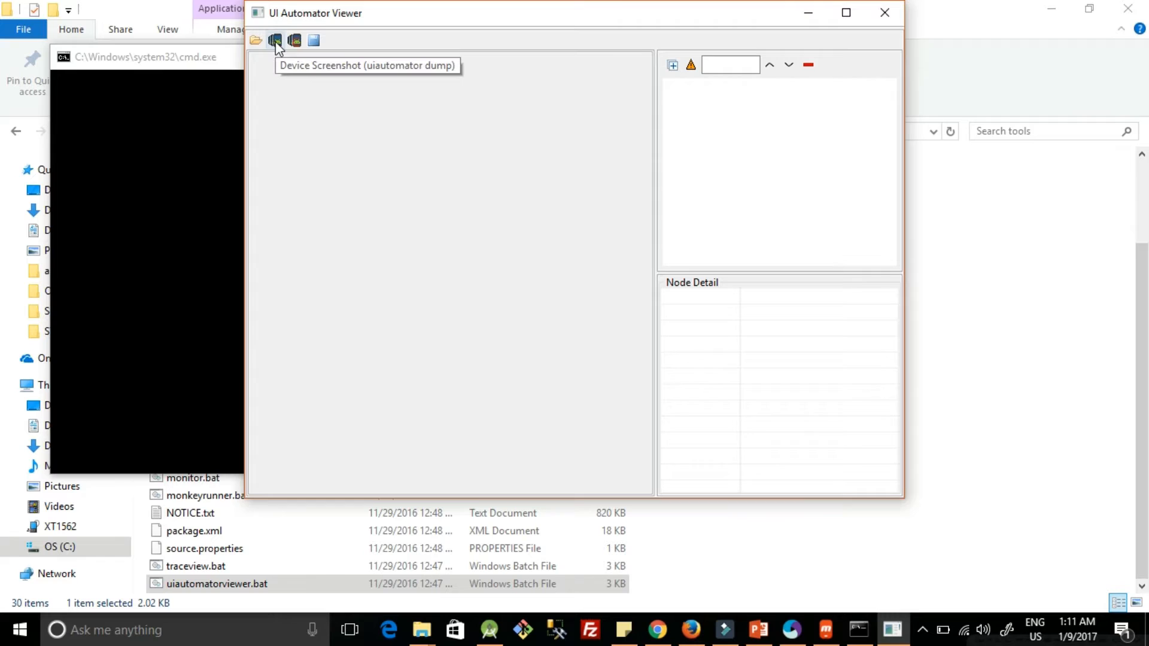
Capture the calculator screen, maximize the viewer, and select button 8's resource-id digit_8.
left_click(274, 40)
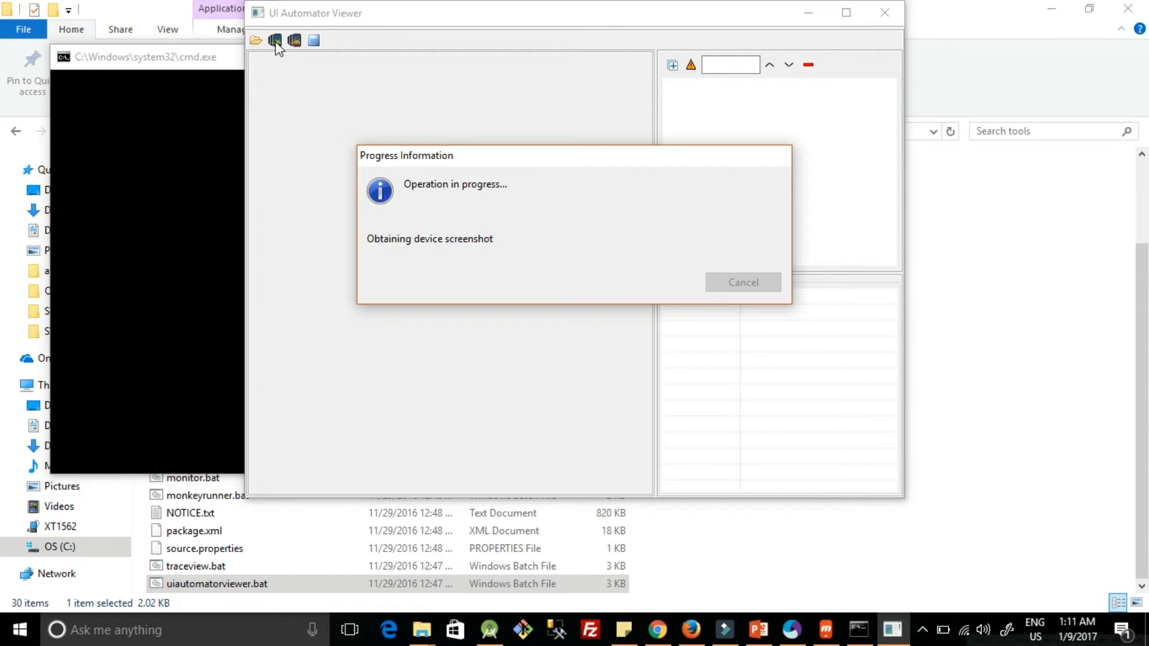
mouse_move(349, 112)
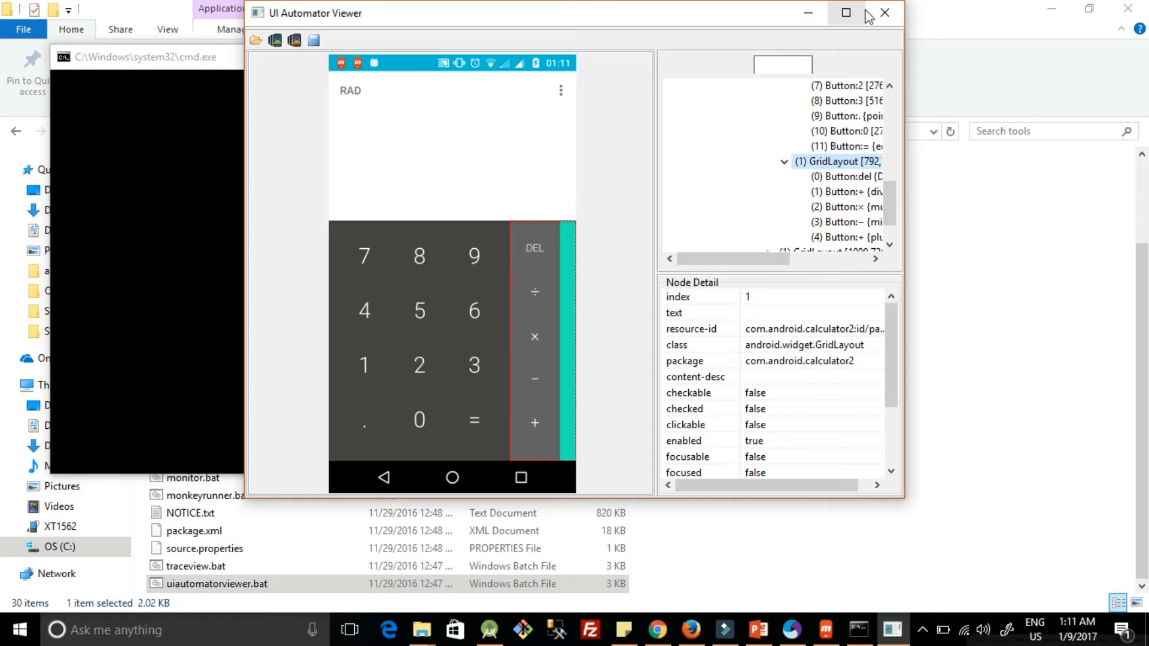
left_click(845, 12)
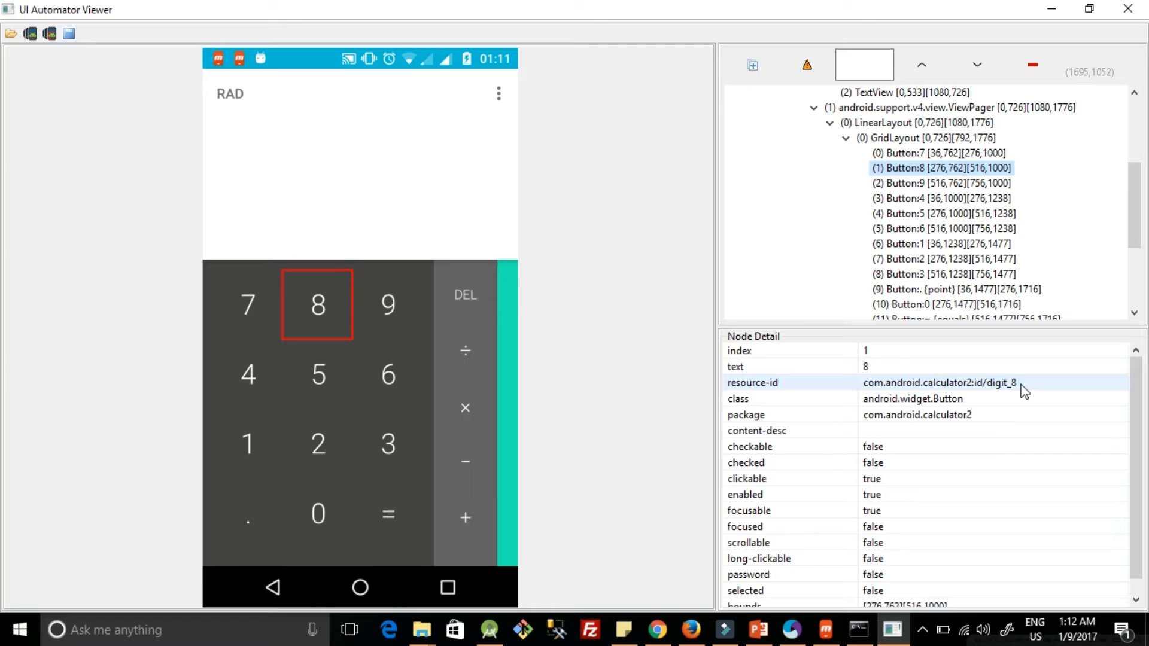
mouse_move(1001, 396)
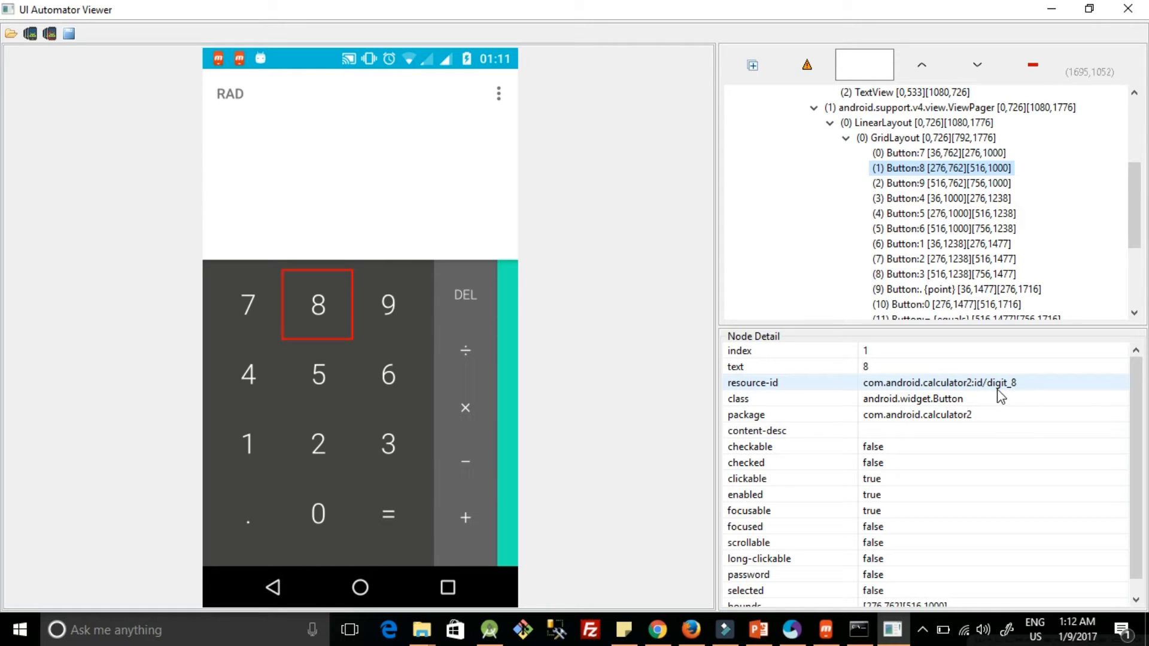
double_click(937, 381)
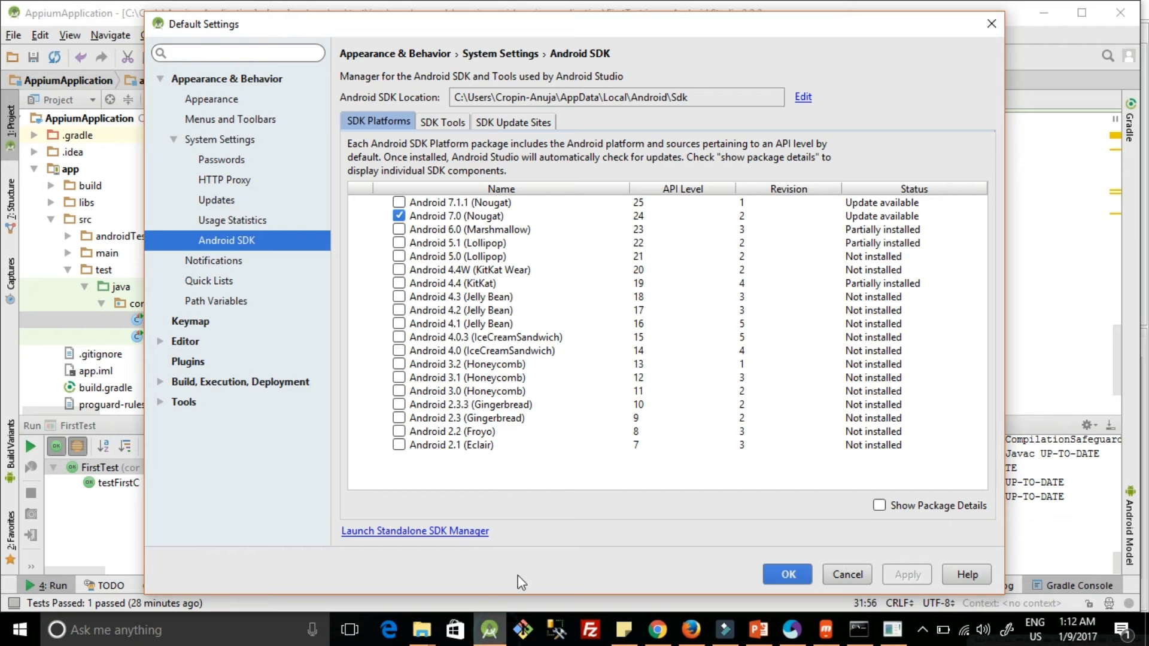
Close Default Settings and add a line clicking the element By.id digit_8.
left_click(786, 573)
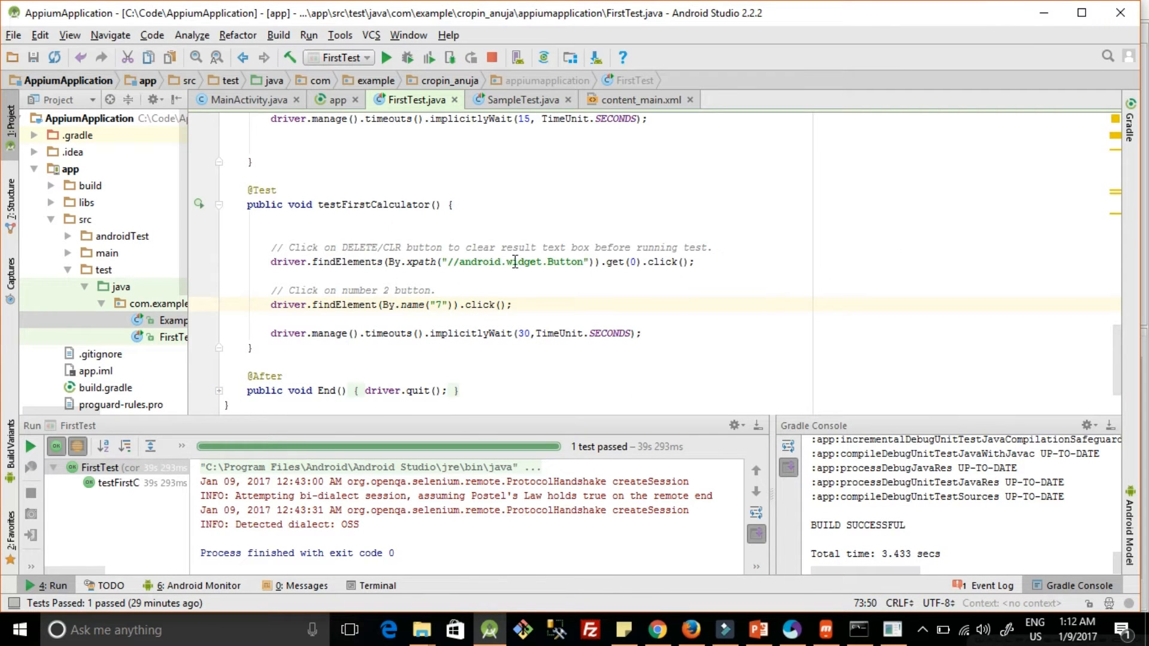
mouse_move(541, 275)
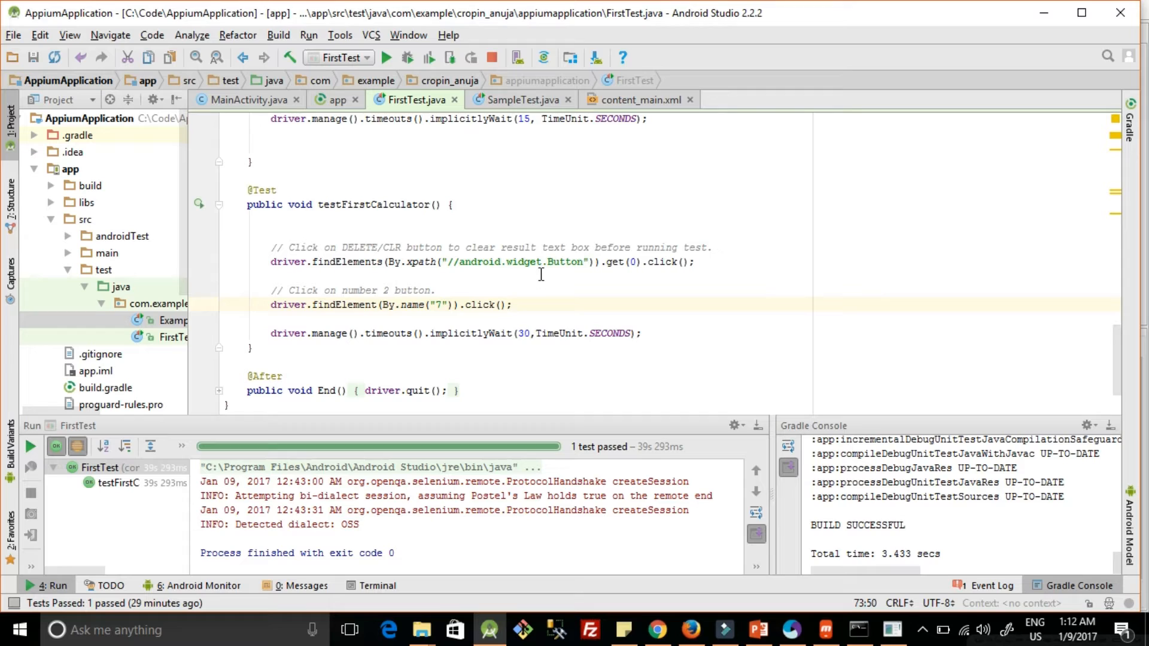
mouse_move(751, 264)
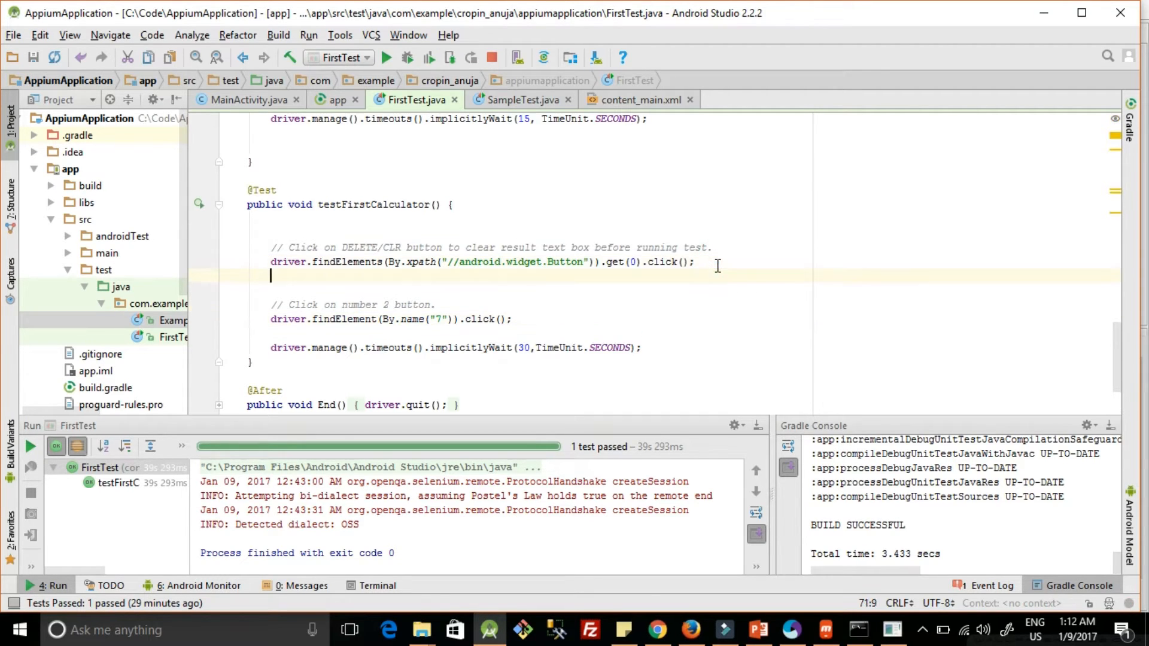
type("drive")
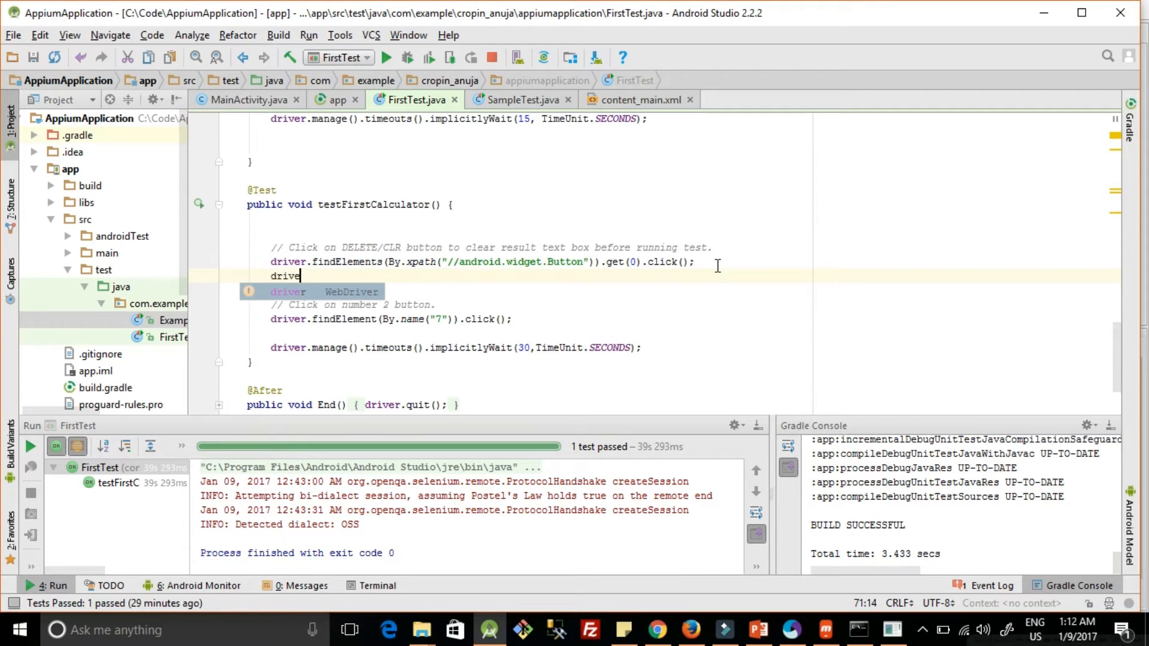
type("findElement(")
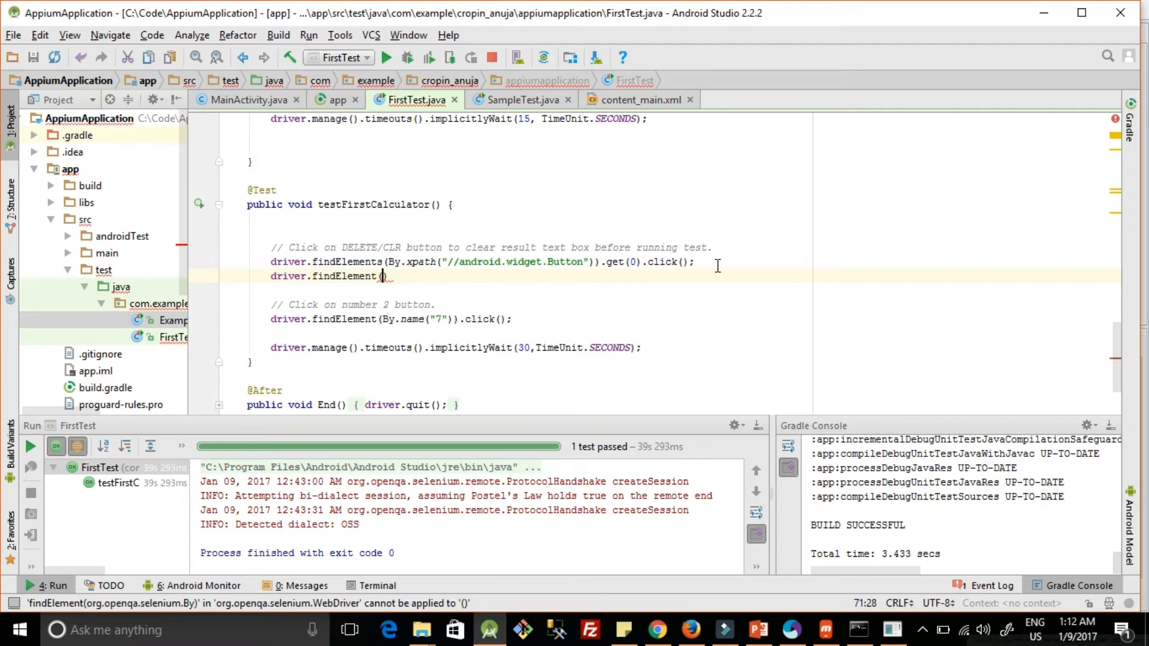
type("By.id(")
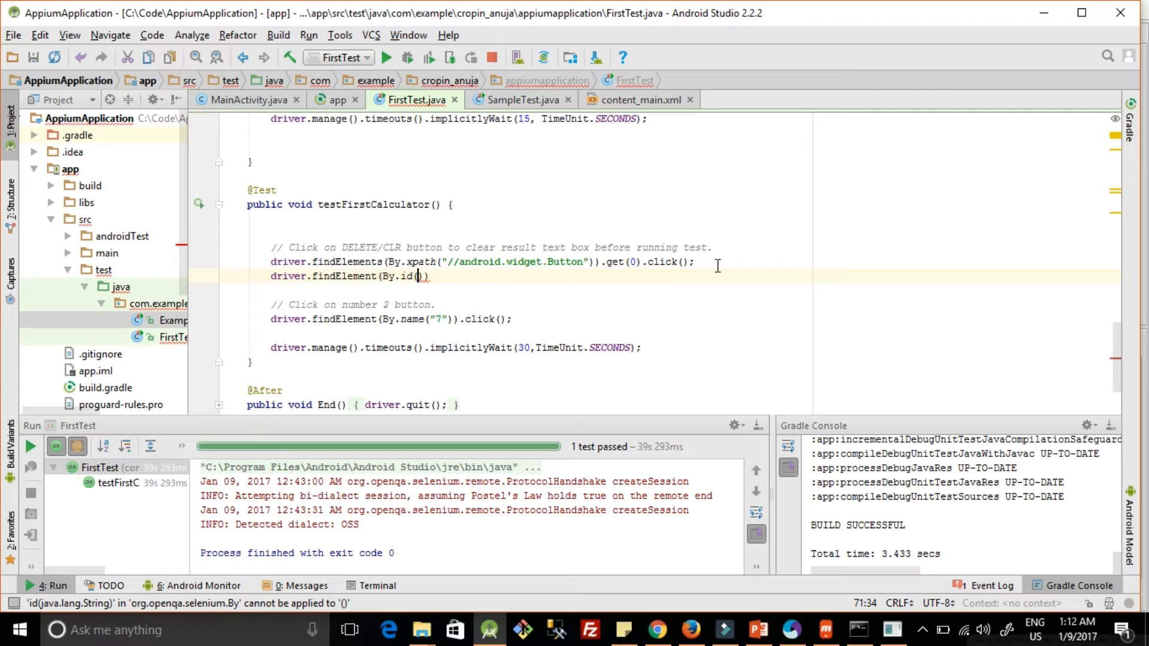
type("\"com.android.calculator2:id/digit_8\"")
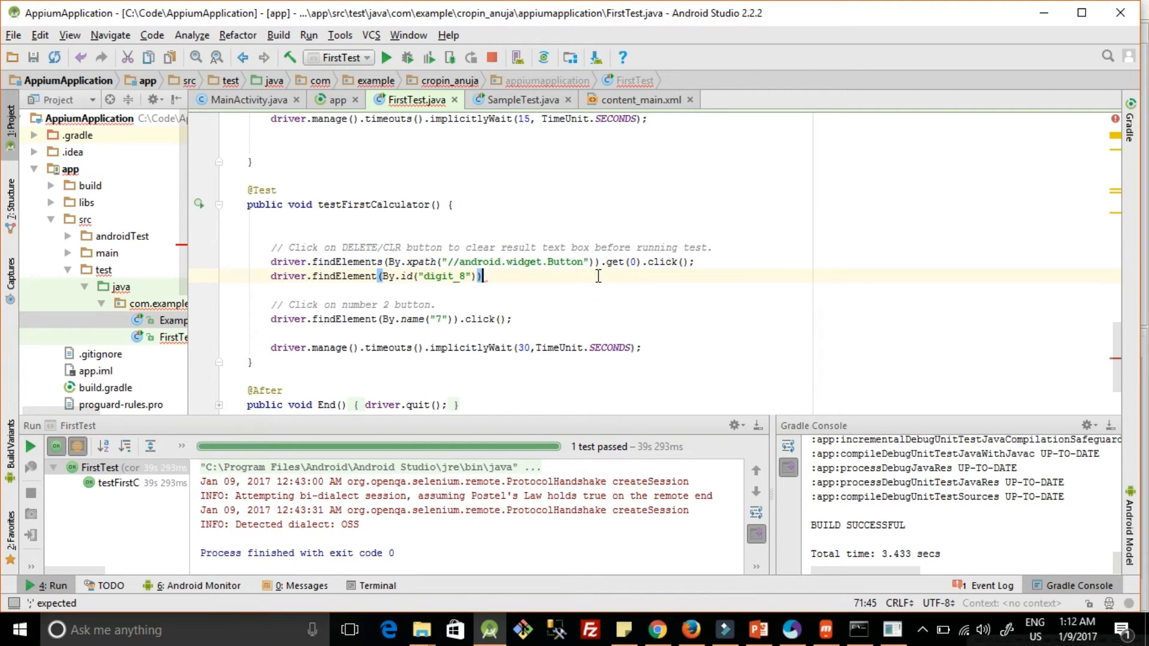
type(".click();")
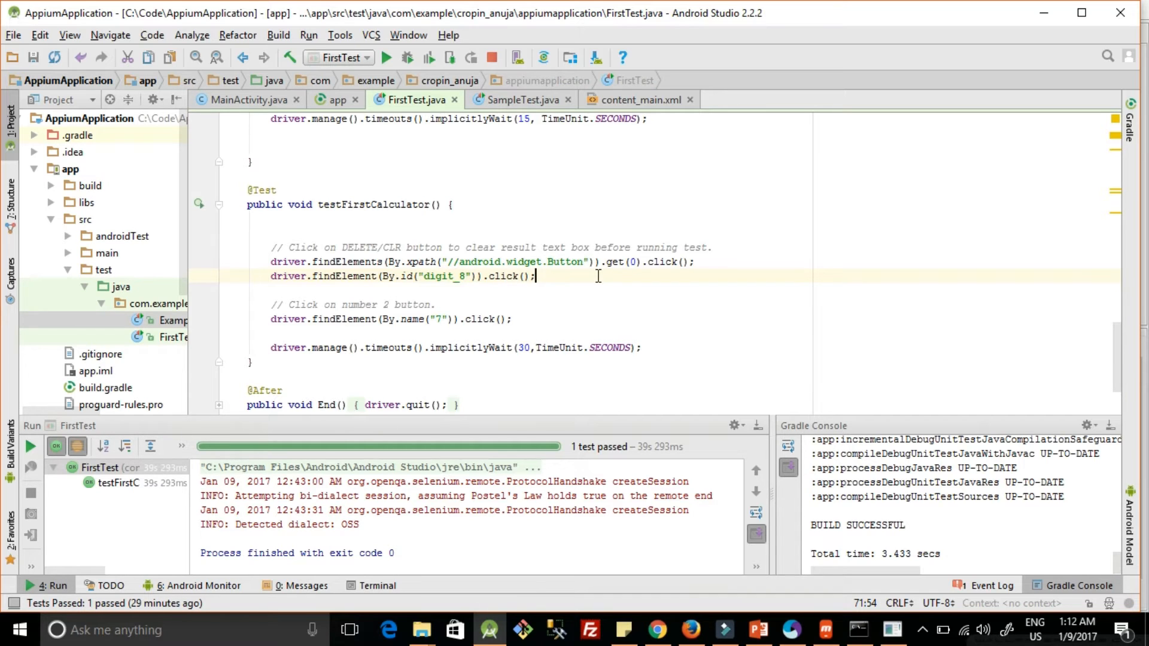
mouse_move(852, 632)
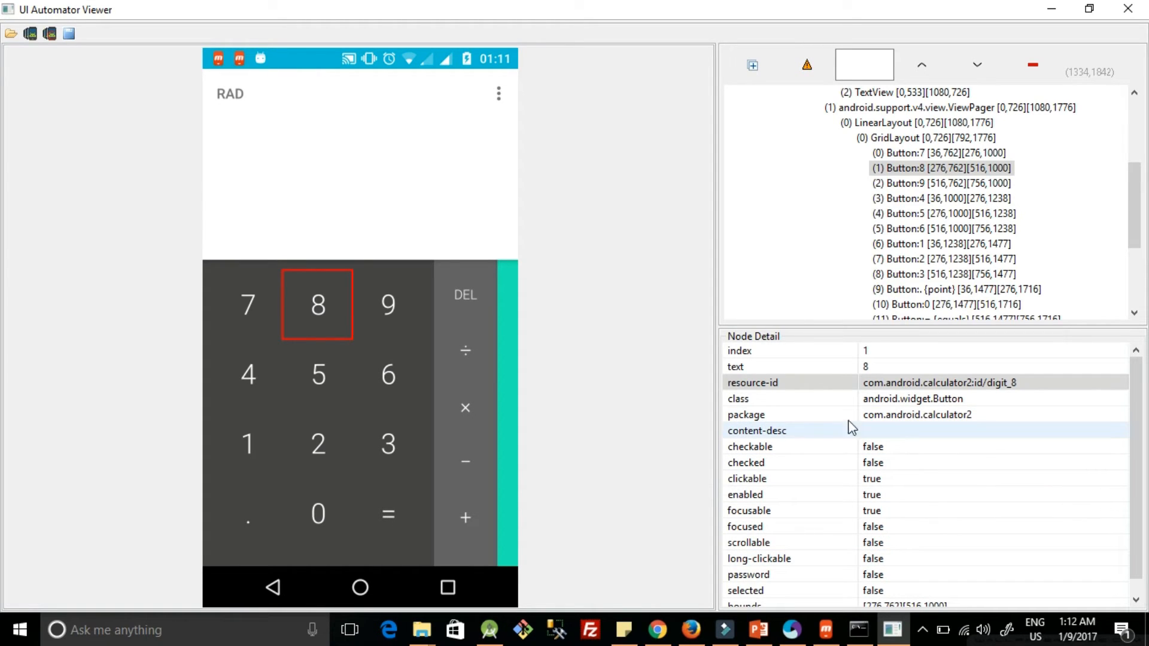
Select Button 8 in UI Automator Viewer to check its empty content-desc.
left_click(757, 430)
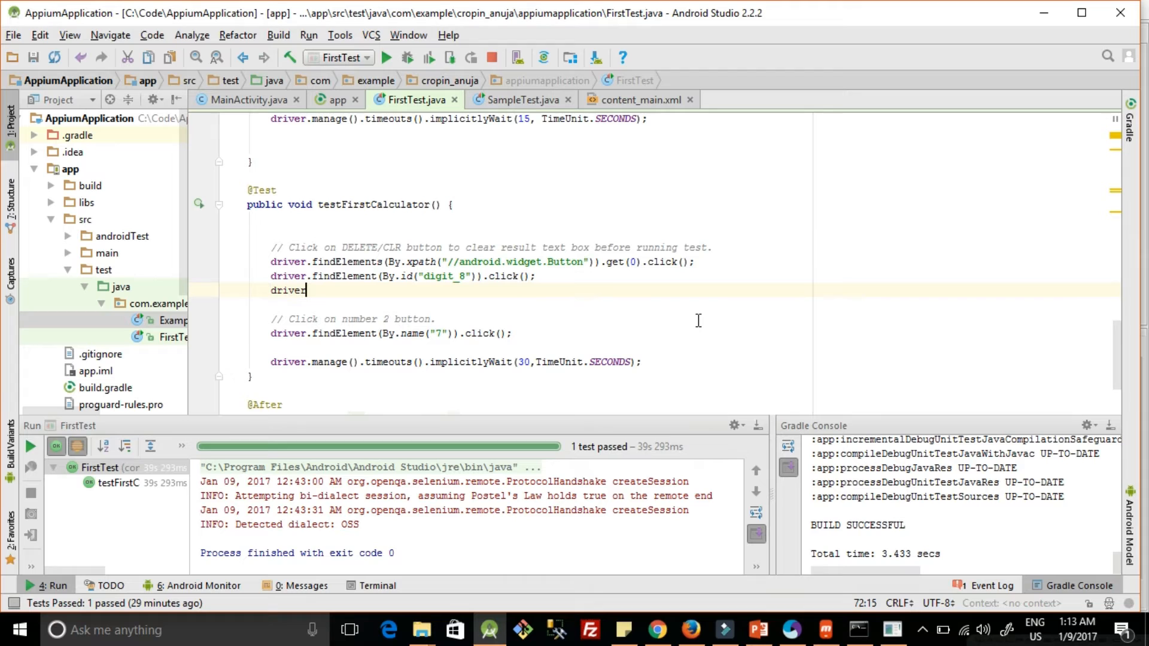
Add another digit_8 findElement click line, switching its locator from name to className.
type("findElement(By.")
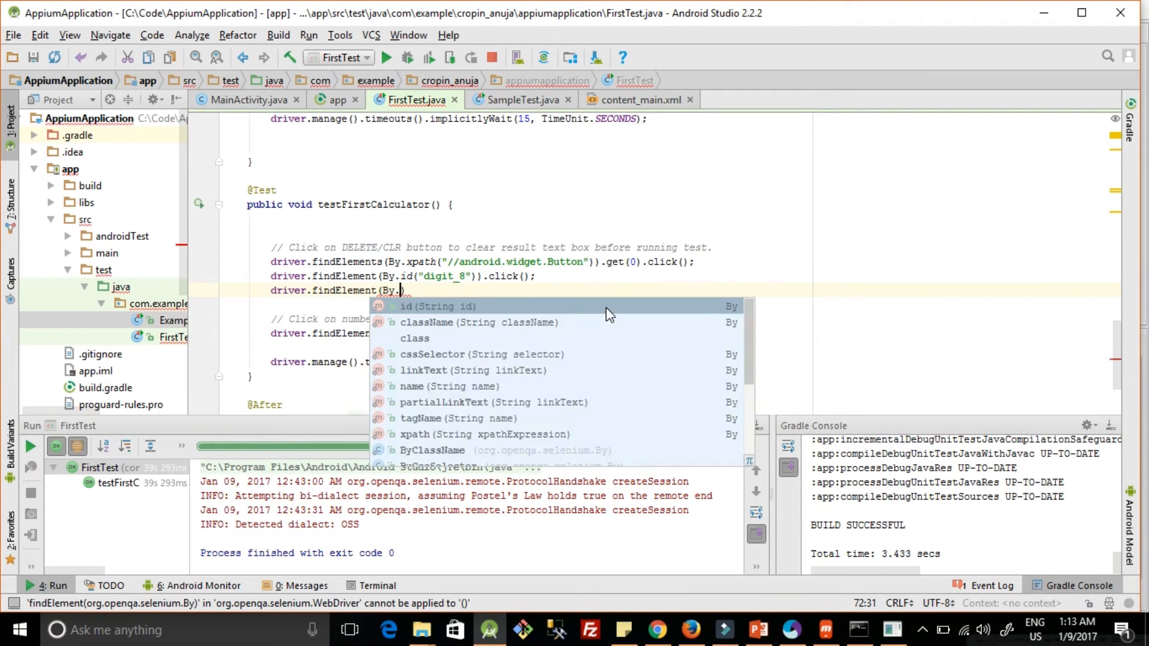
type("name(\"")
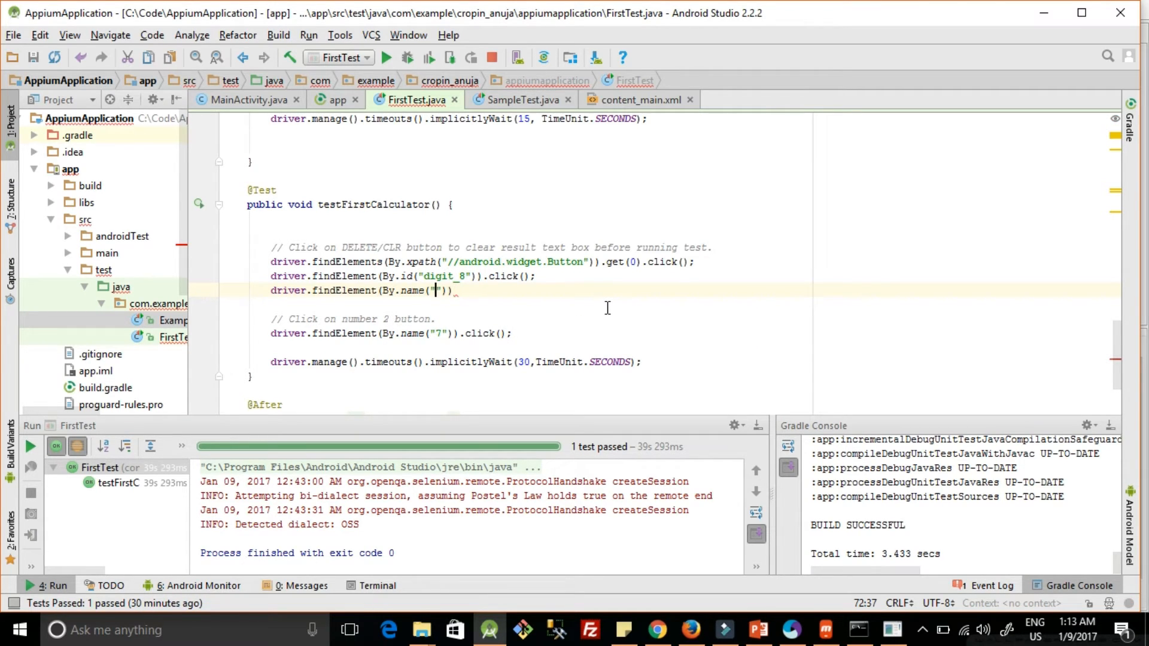
type("com.android.calculator2:id/digit_8")
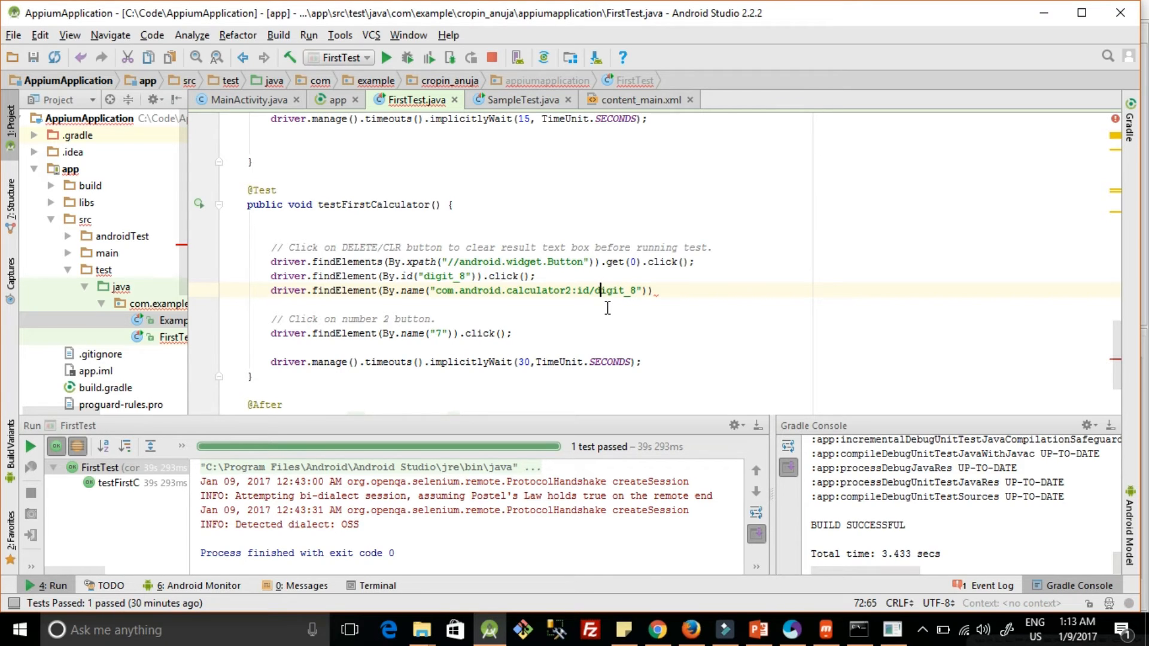
key("Backspace")
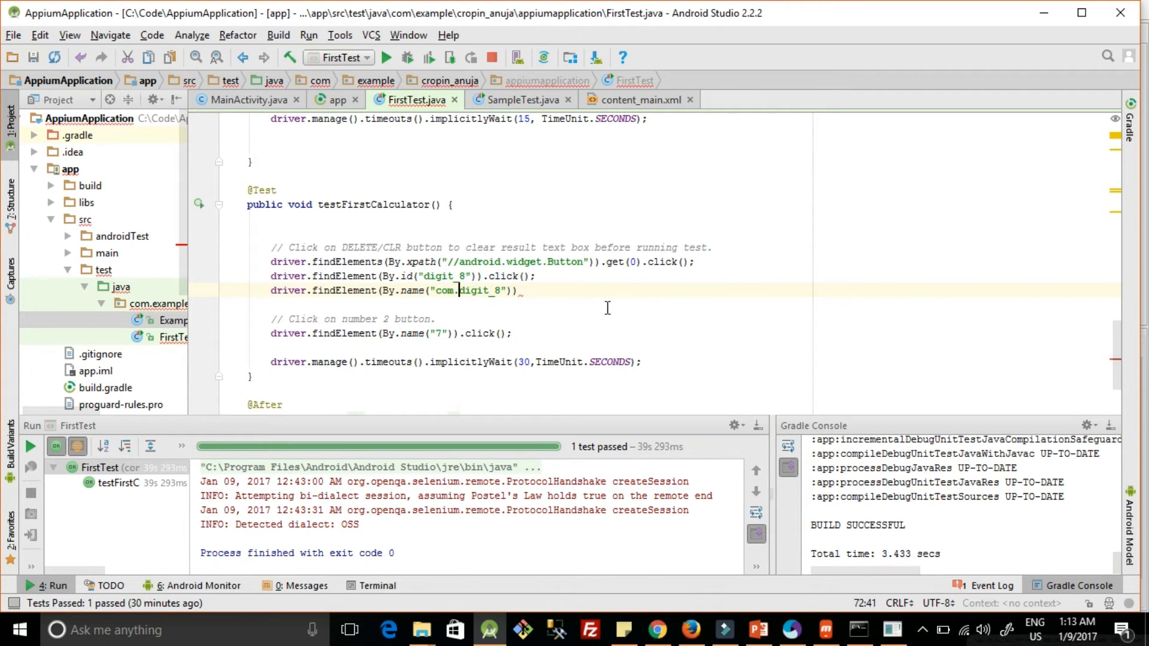
scroll("down", 3)
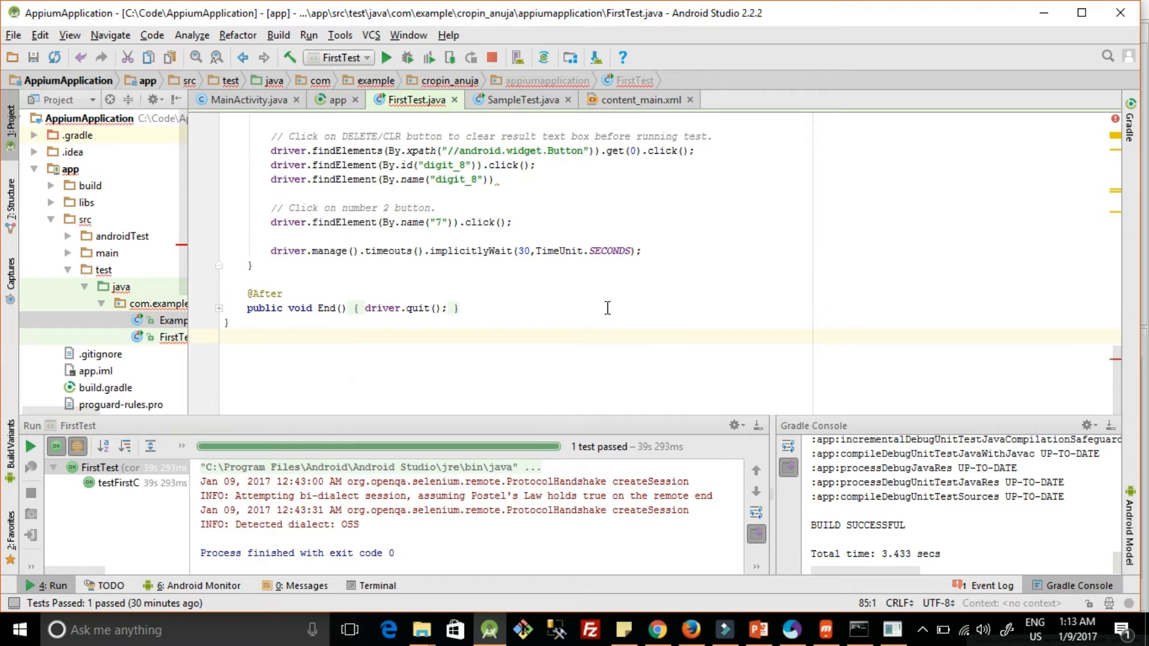
type(".click();")
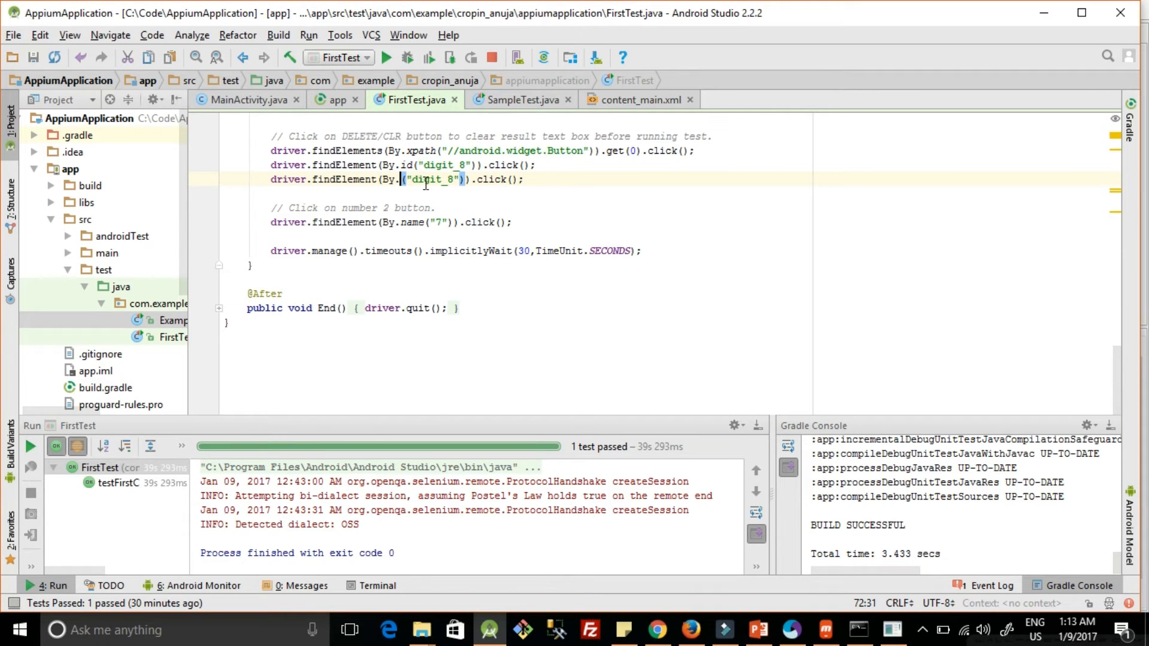
type("className")
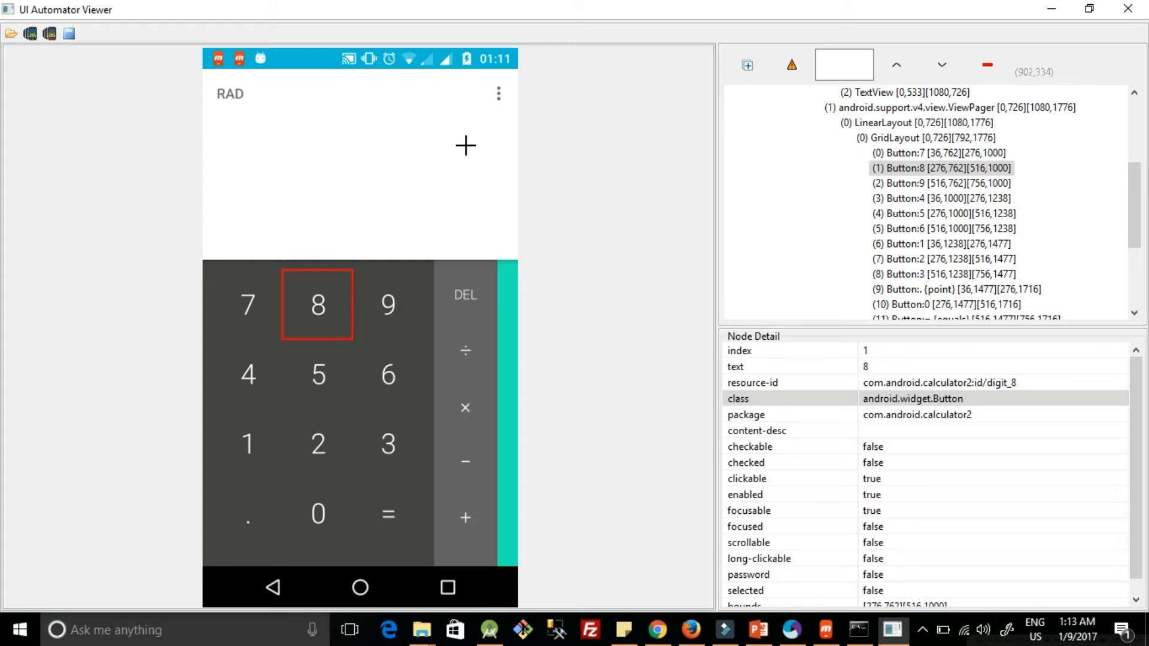
Put button 8's class android.widget.Button into the className locator.
double_click(912, 398)
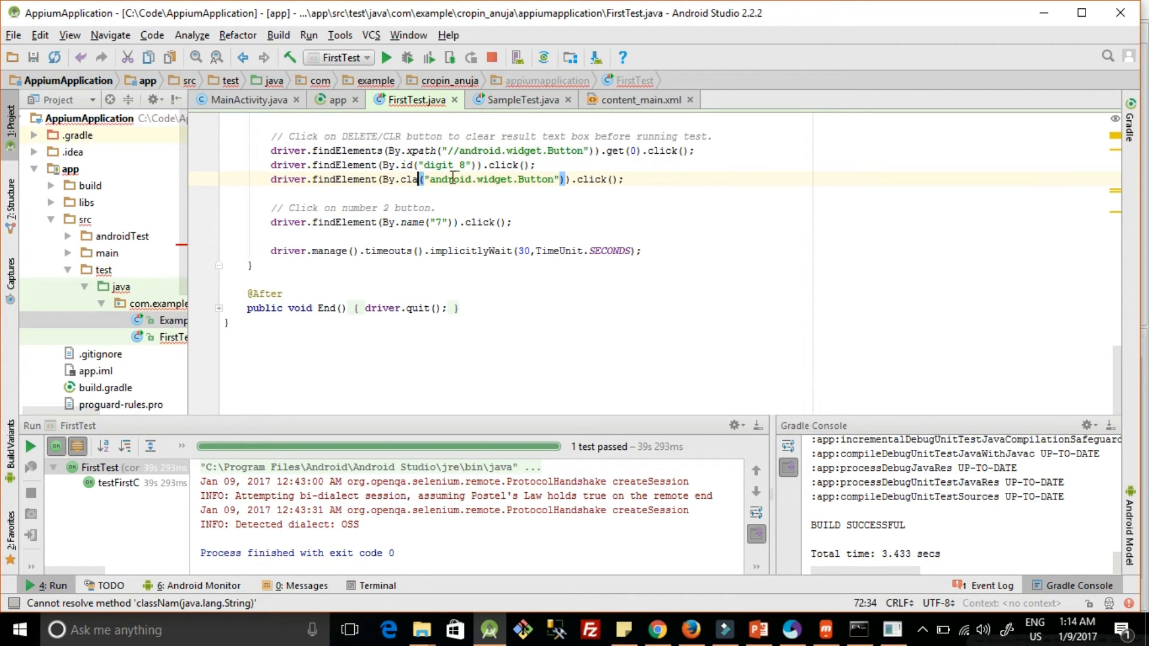
type("Lin")
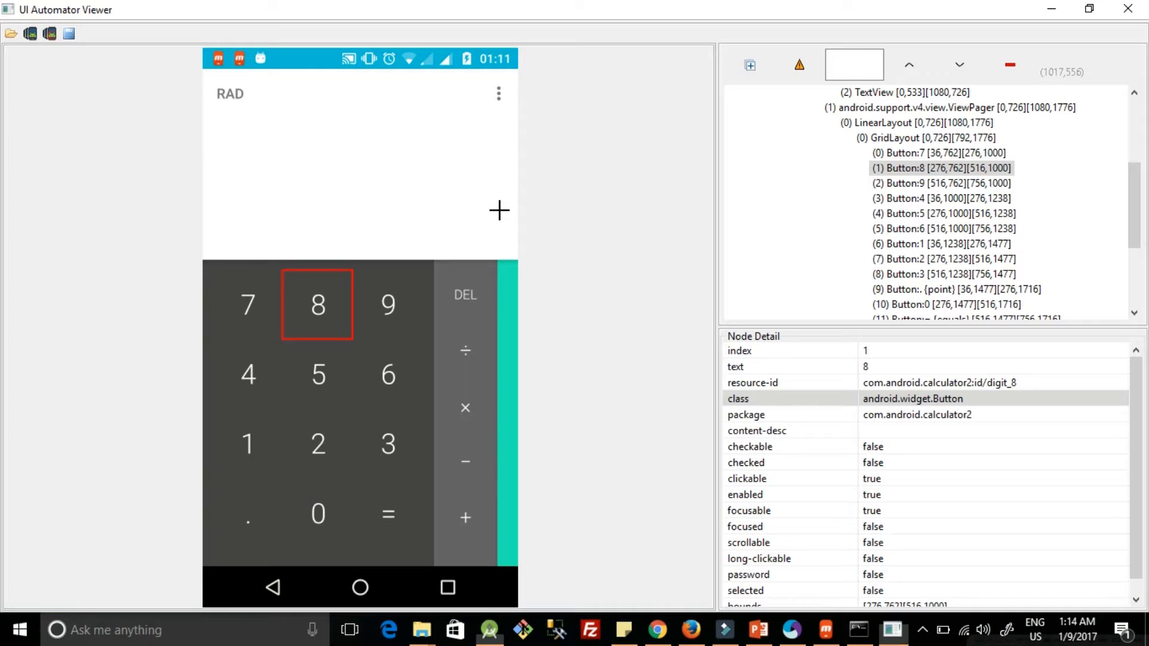
mouse_move(316, 113)
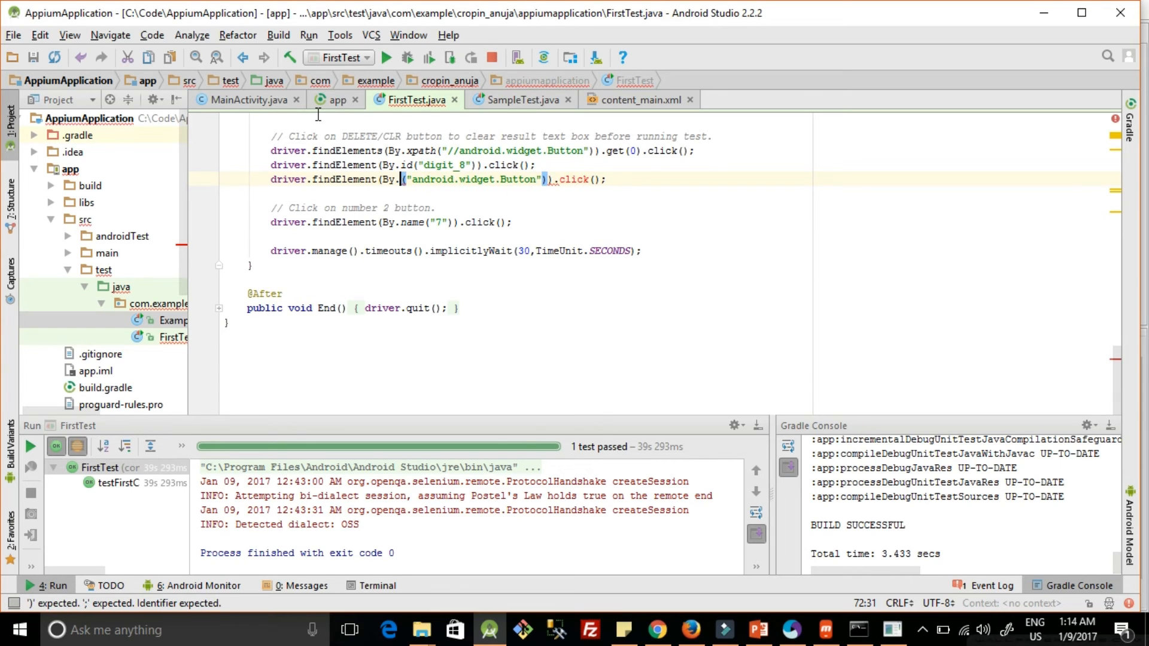
Change the locator to By.partialLinkText("android.widget.Button") and dismiss the parameter hint.
type("partialLinkText")
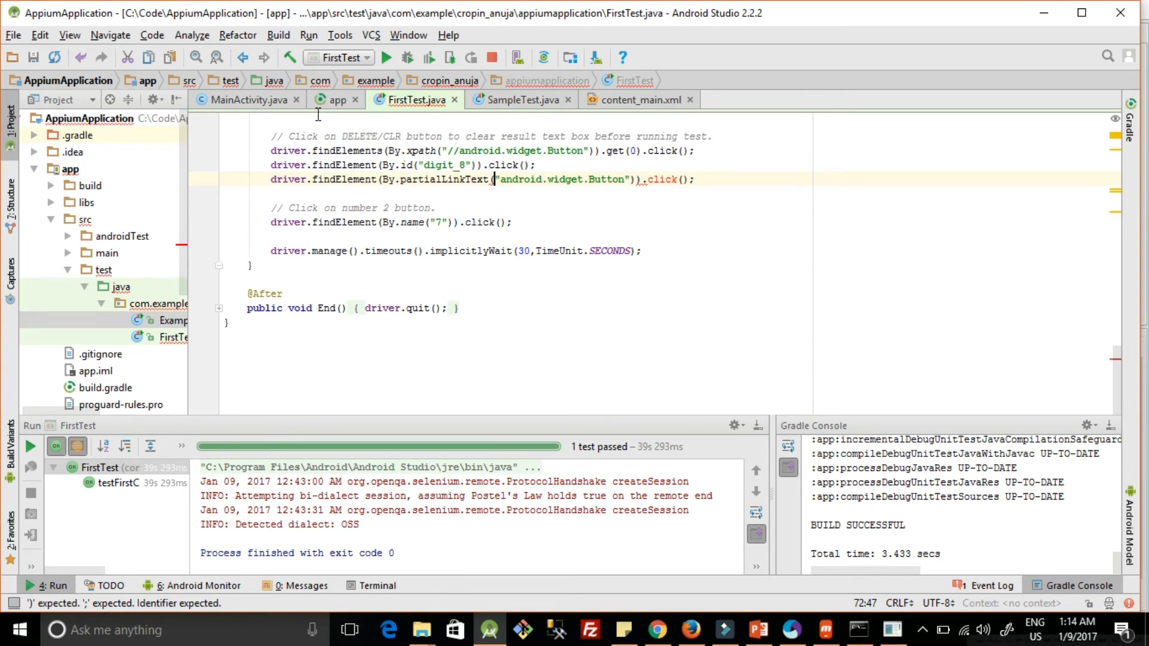
mouse_move(495, 179)
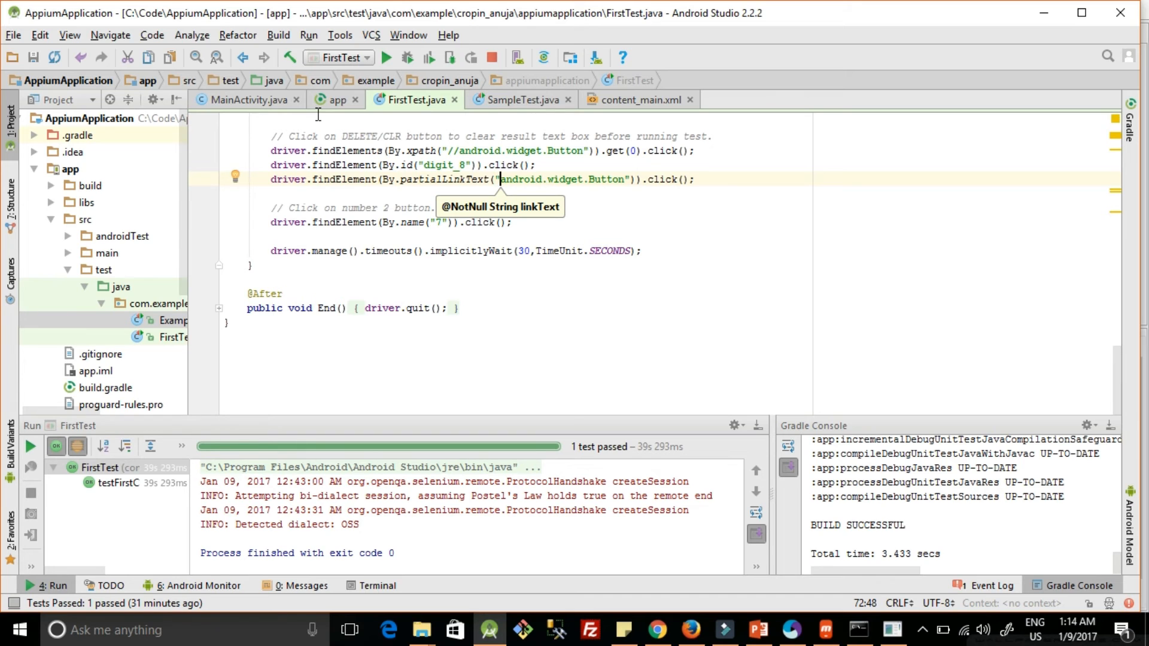
mouse_move(699, 206)
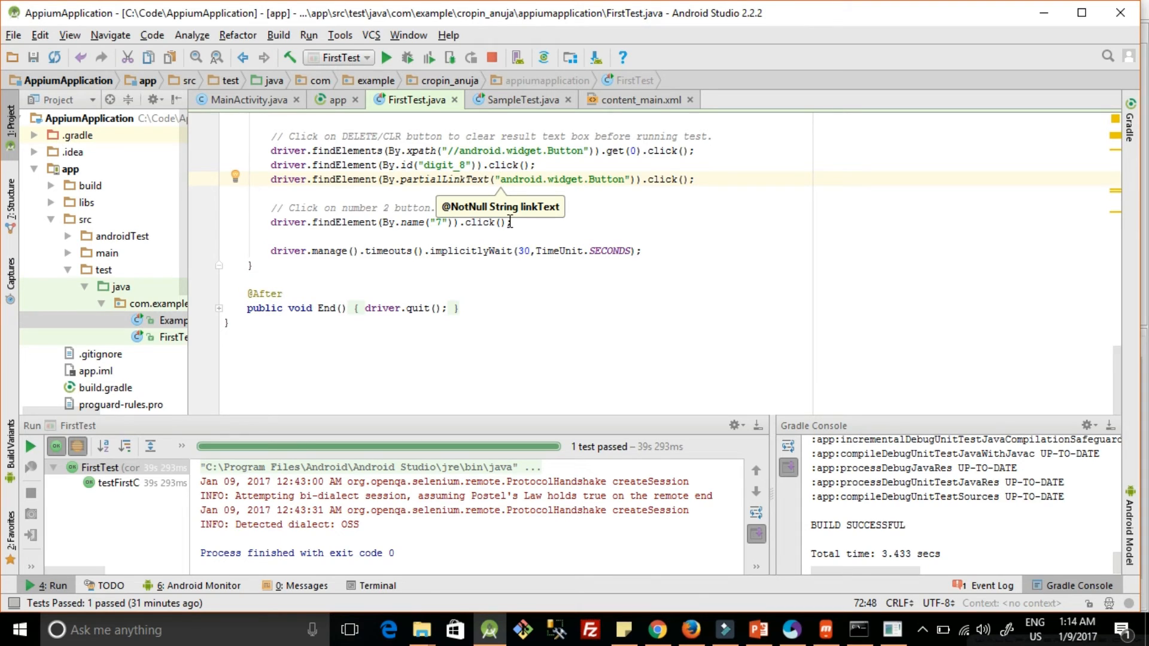
left_click(534, 151)
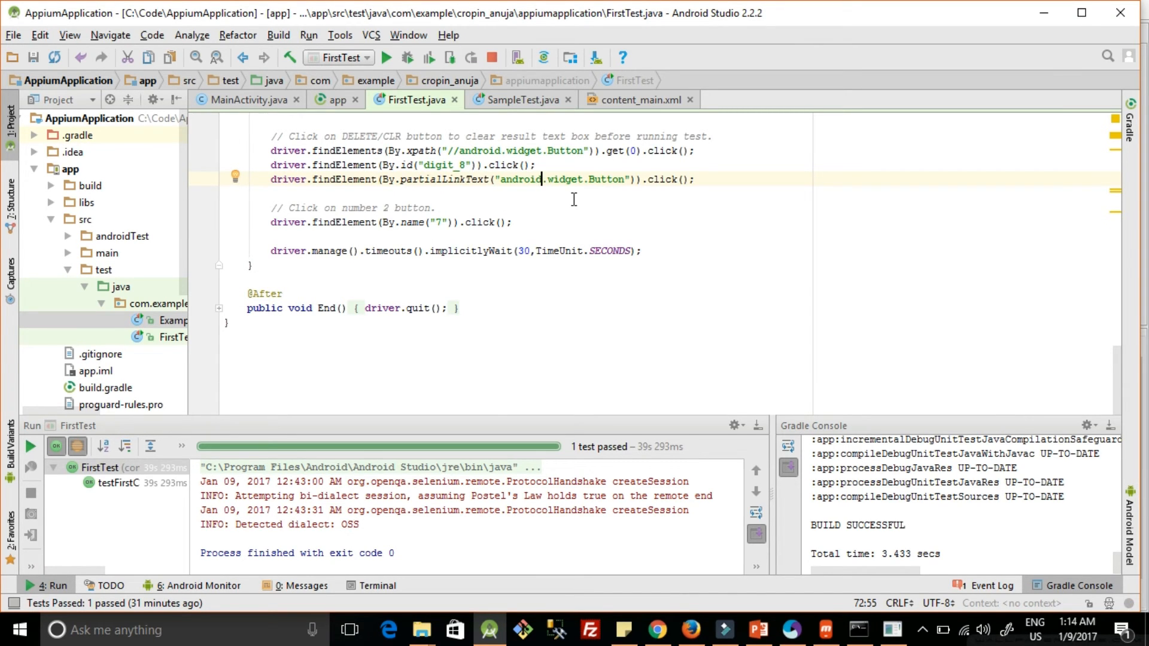
mouse_move(467, 221)
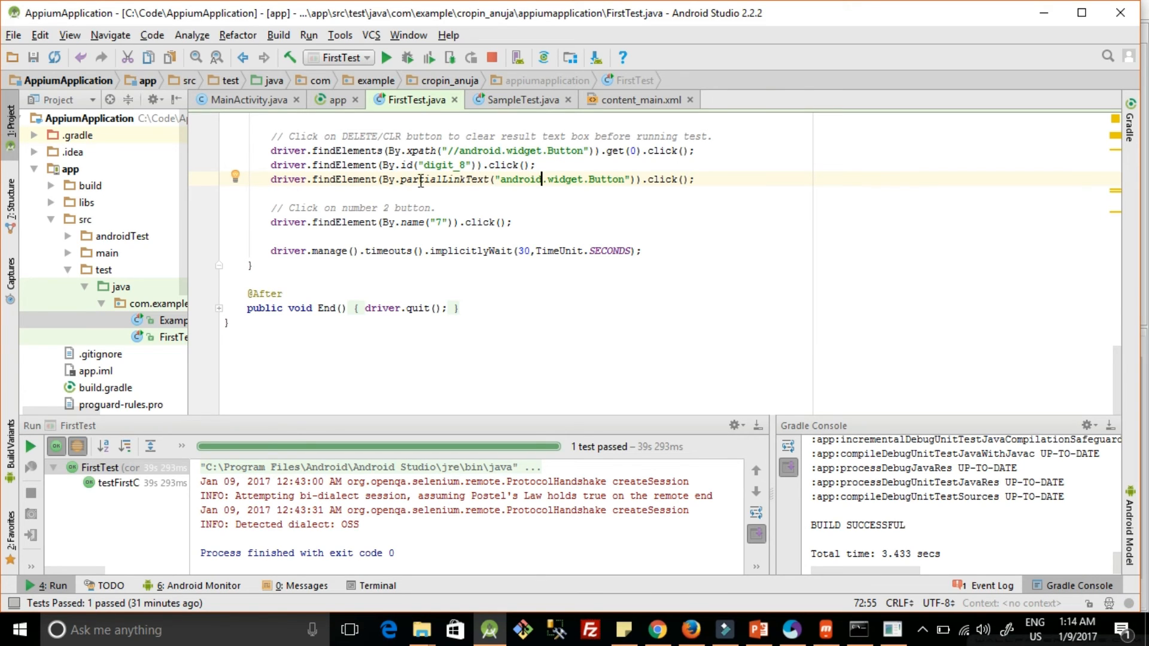
Replace click() with sendKeys("45") on the partialLinkText line.
double_click(663, 178)
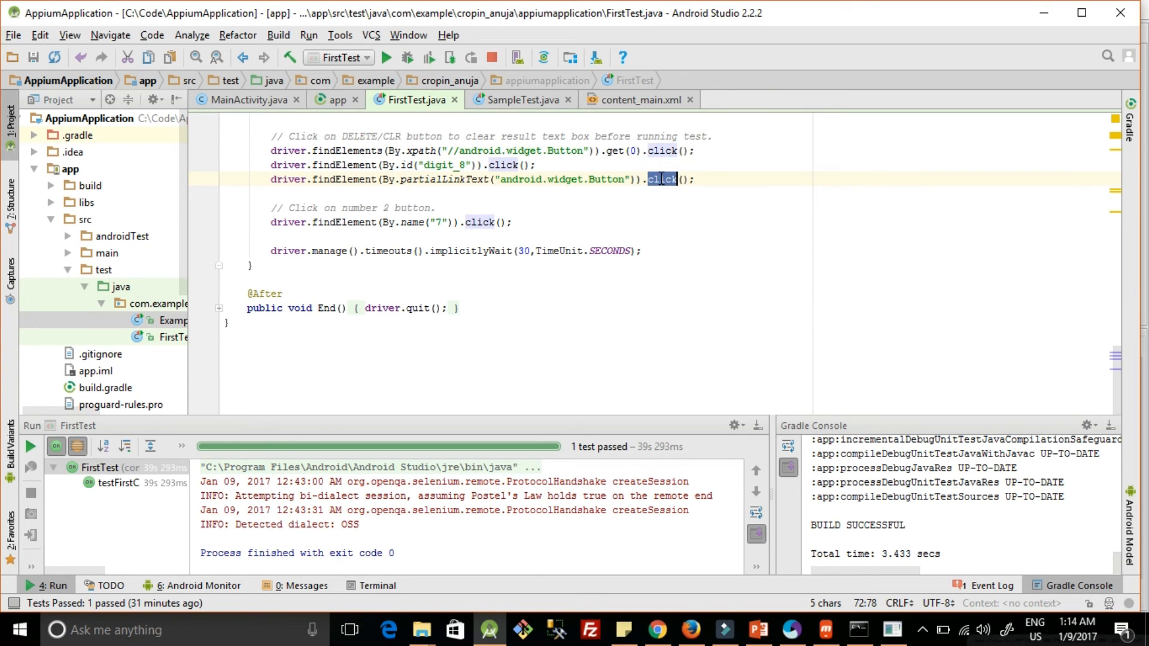
left_click(685, 179)
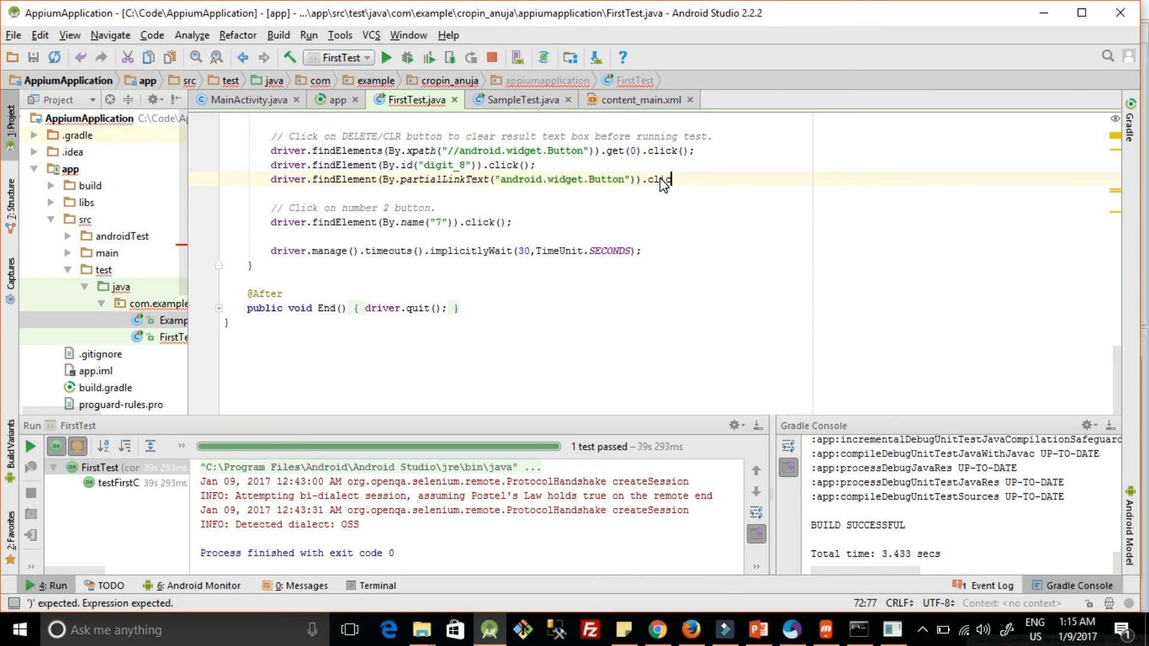
type("sendKeys(\"\");")
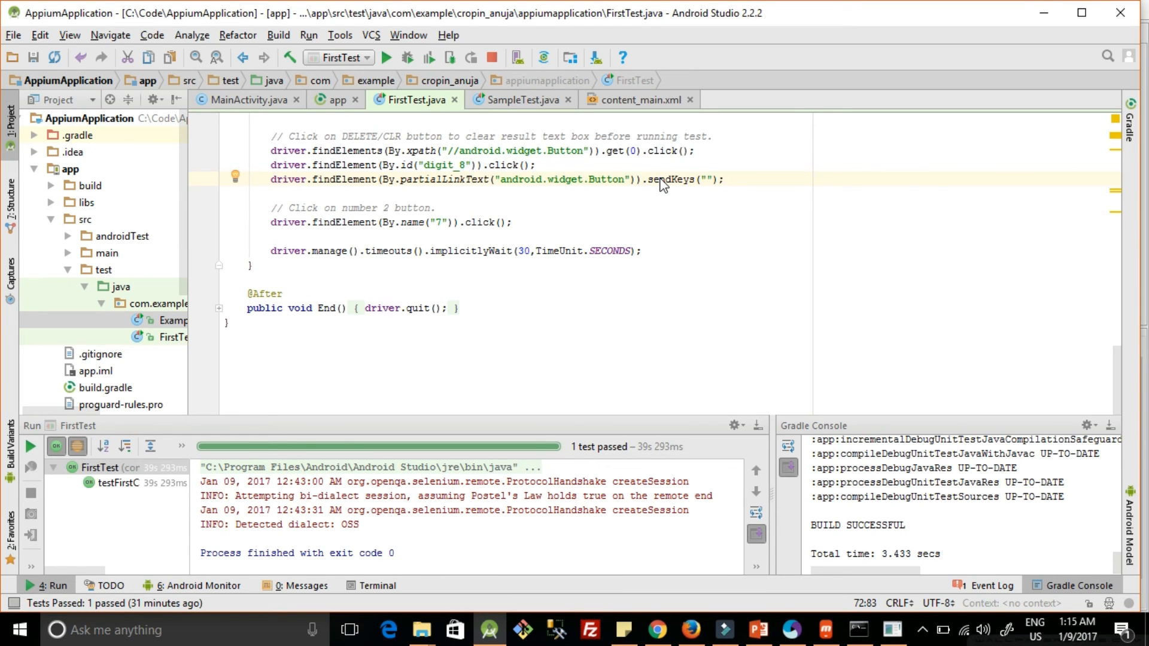
type("45")
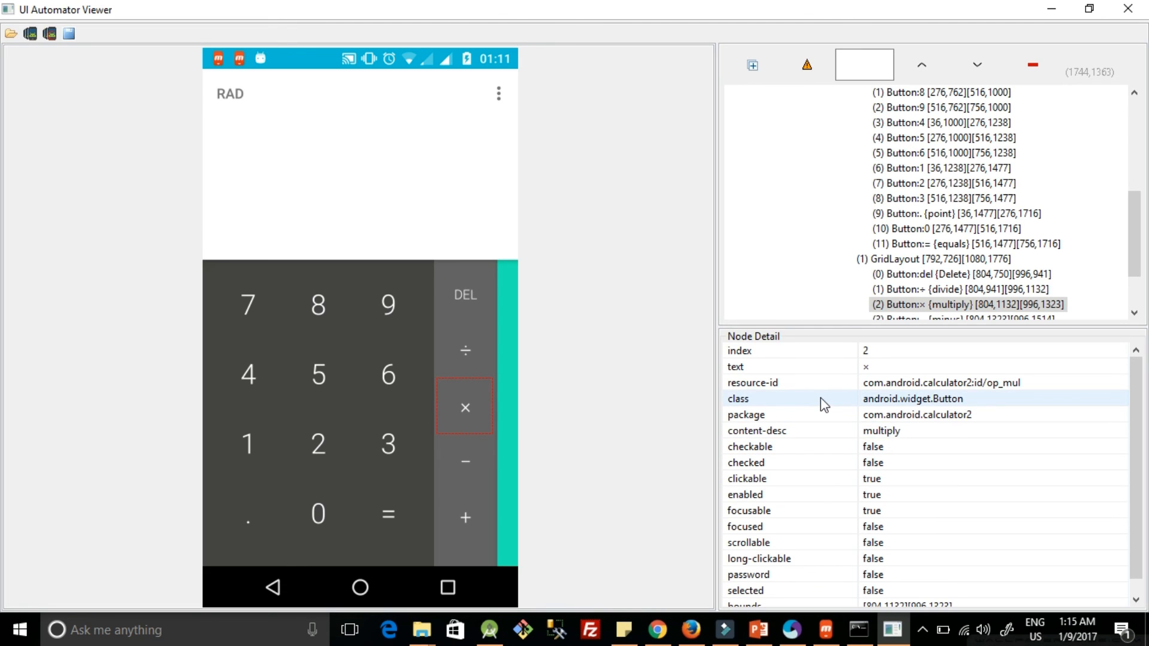
mouse_move(803, 413)
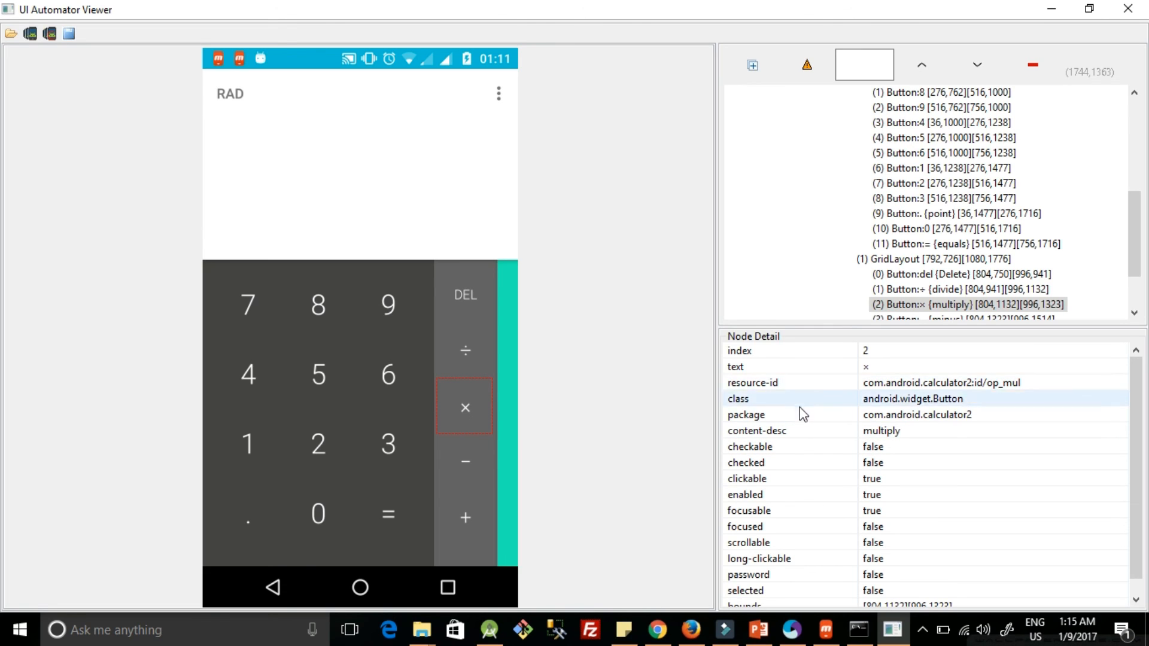
mouse_move(802, 431)
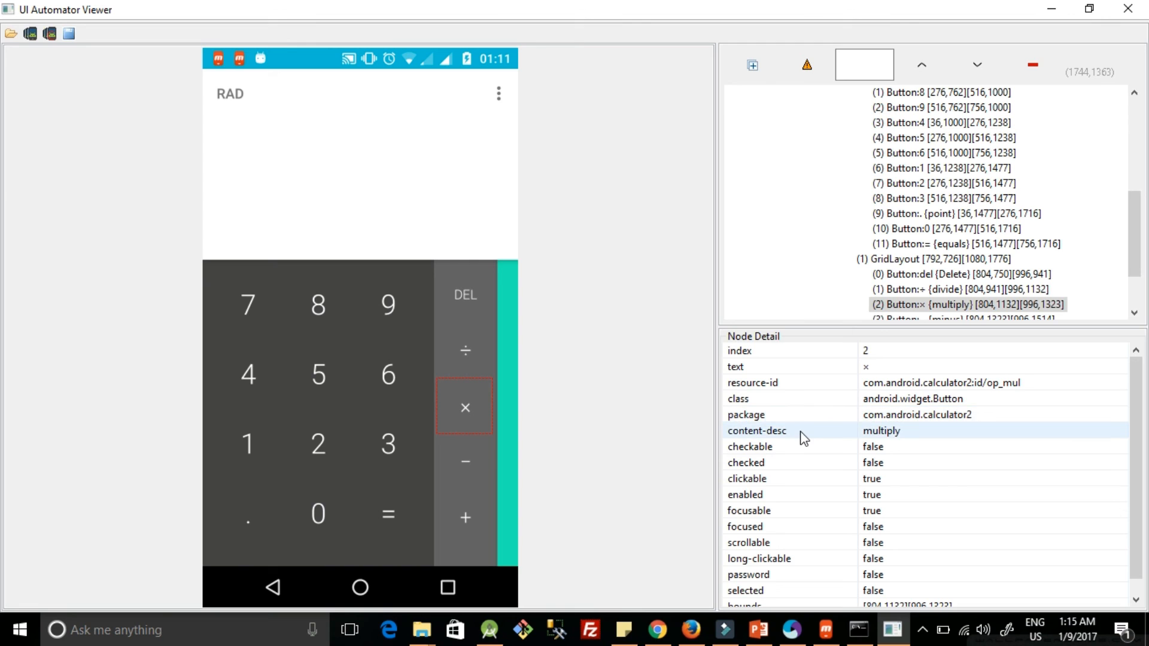